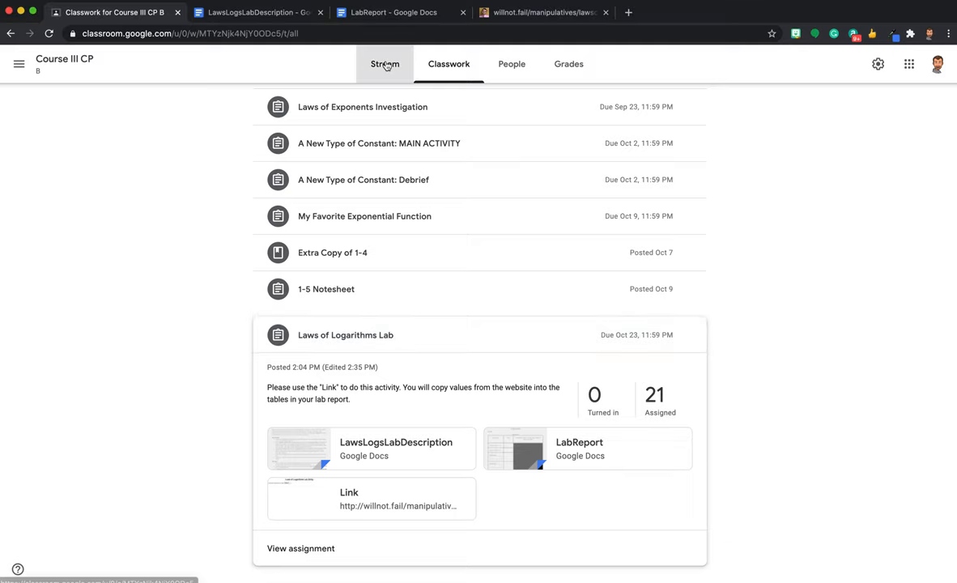
Open the Laws of Logarithms Lab description and read through the procedure and report requirements.
click(384, 64)
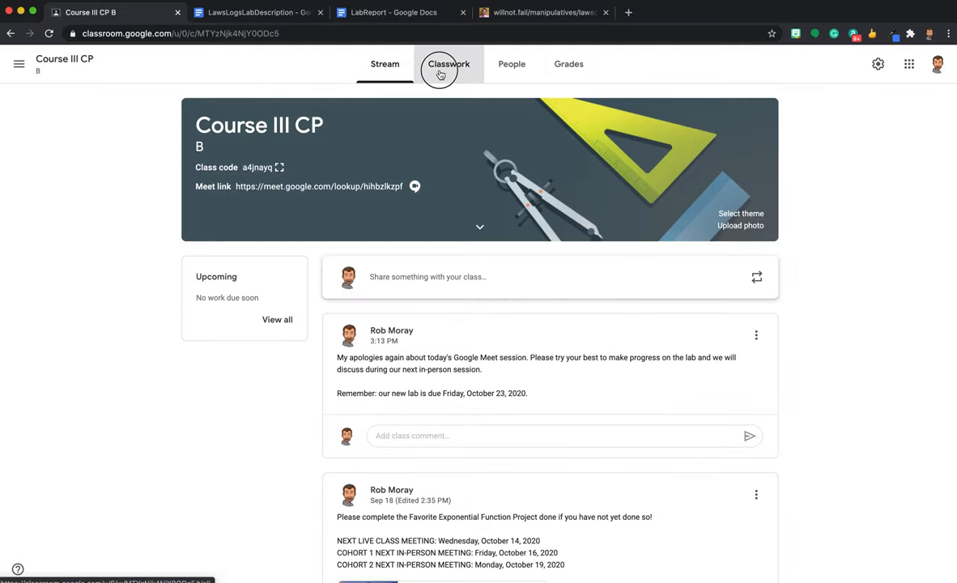
click(438, 64)
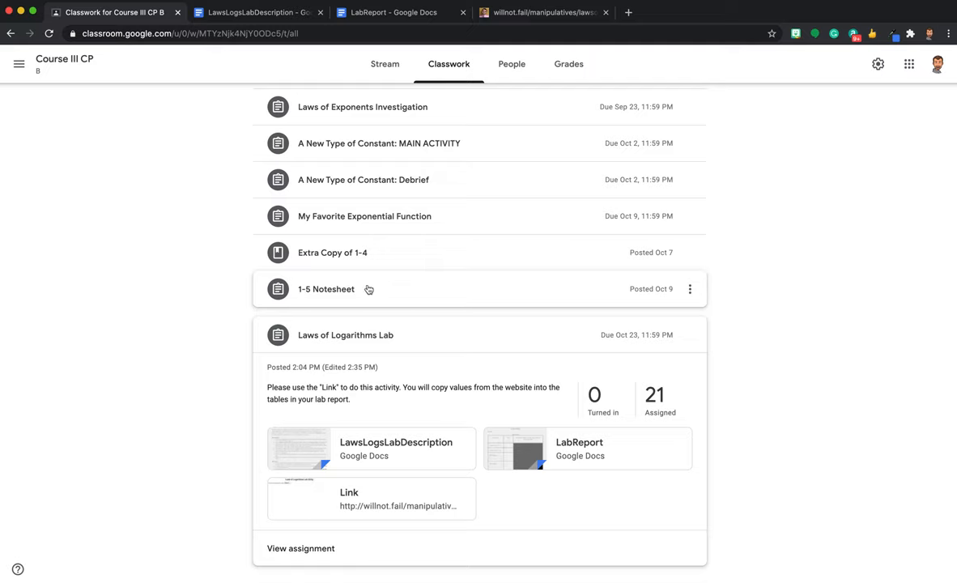
mouse_move(401, 448)
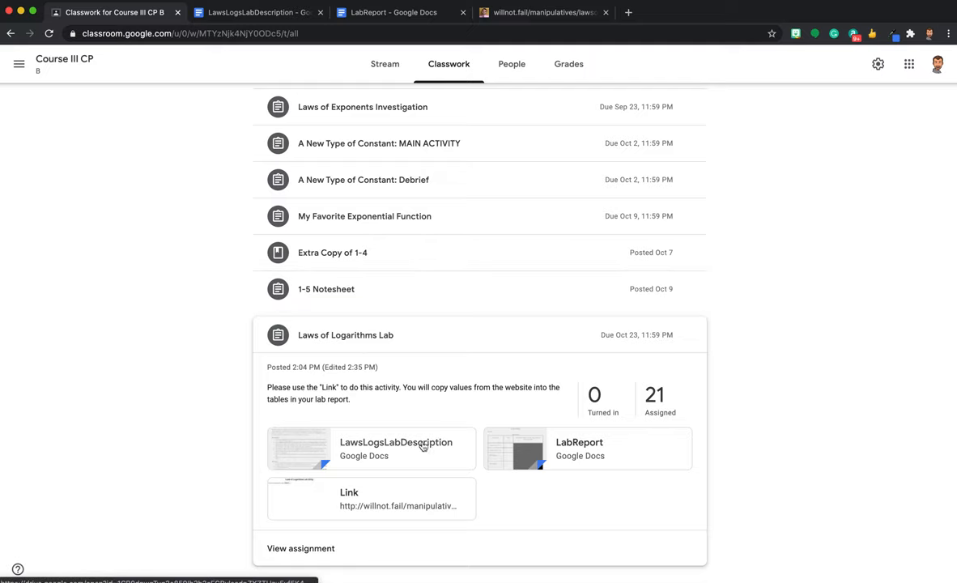
mouse_move(534, 451)
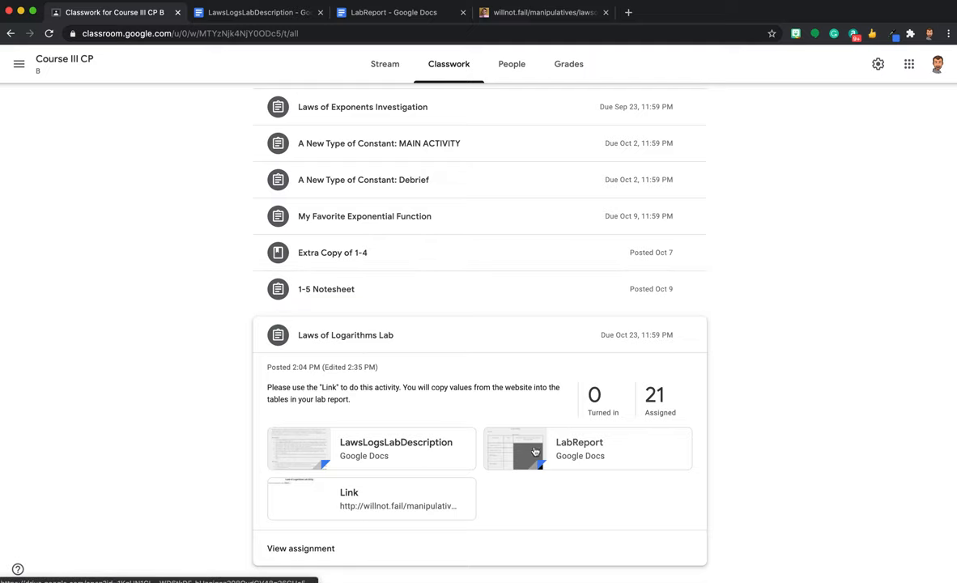
mouse_move(542, 450)
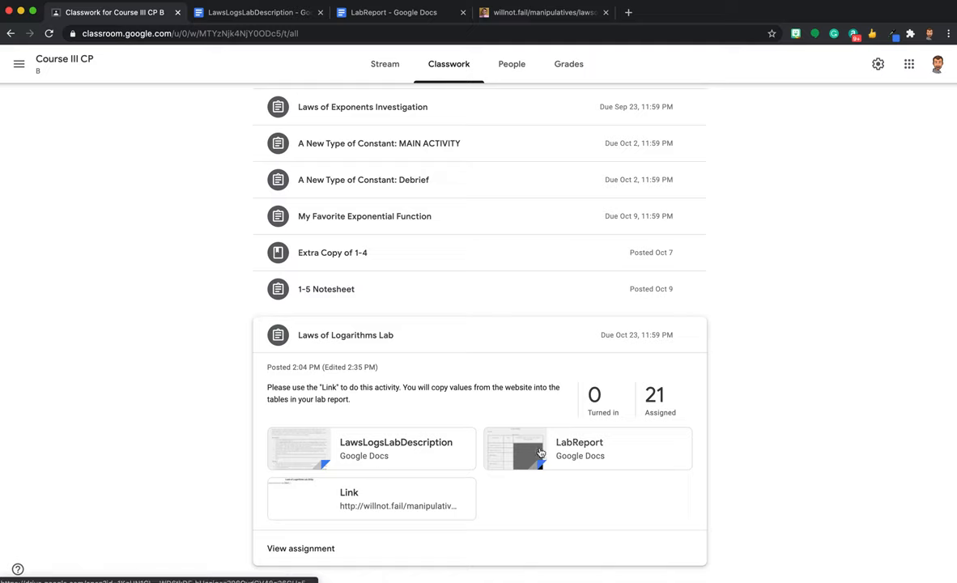
mouse_move(402, 462)
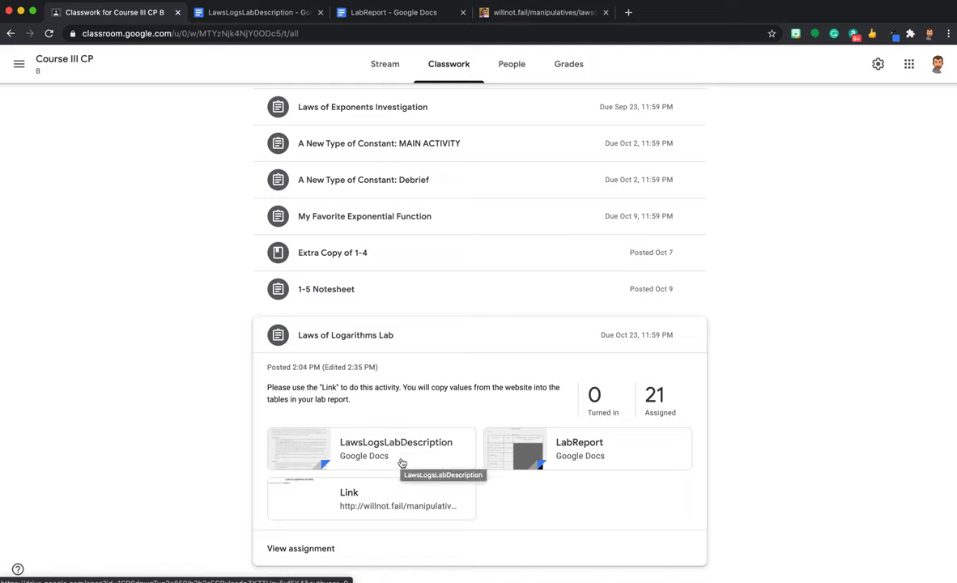
mouse_move(434, 455)
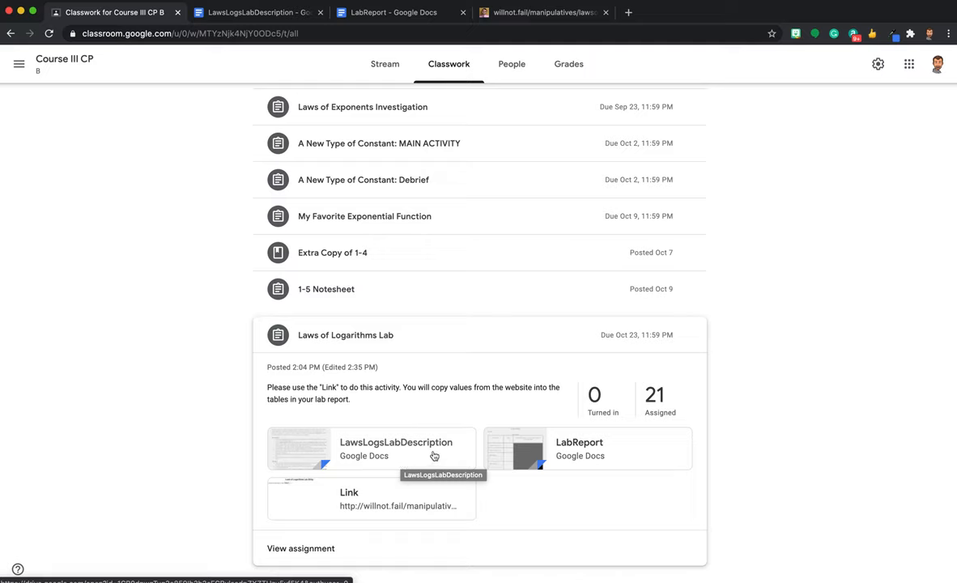
mouse_move(540, 449)
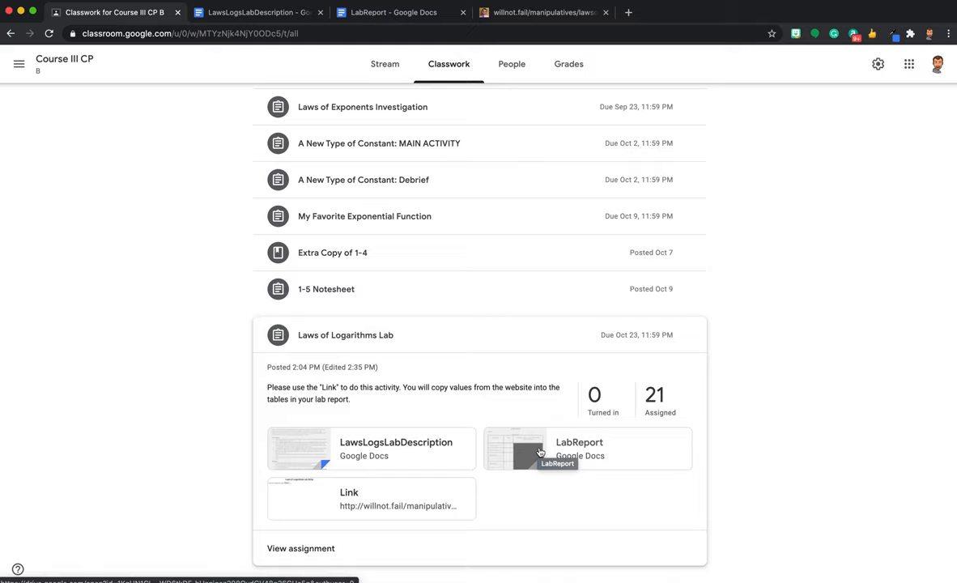
mouse_move(372, 493)
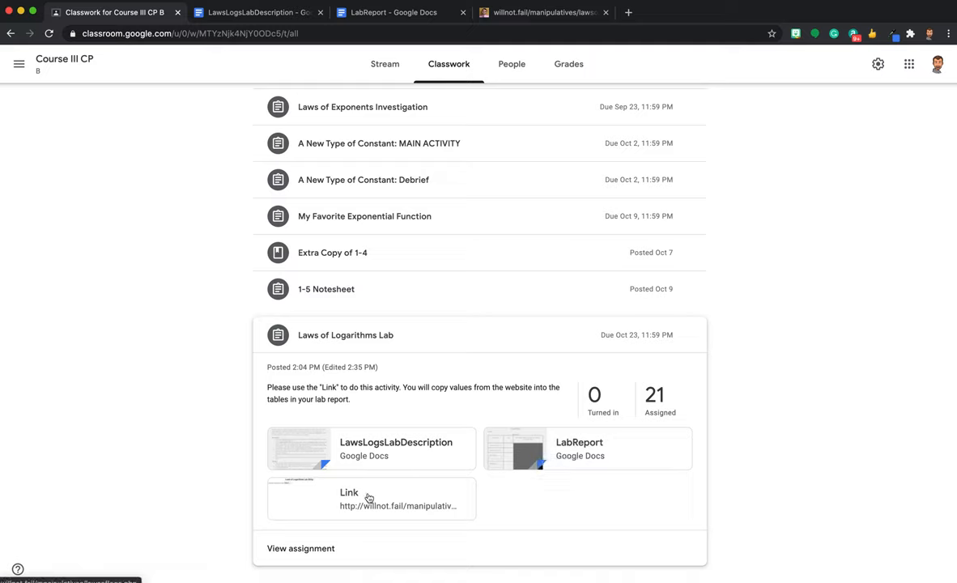
mouse_move(369, 494)
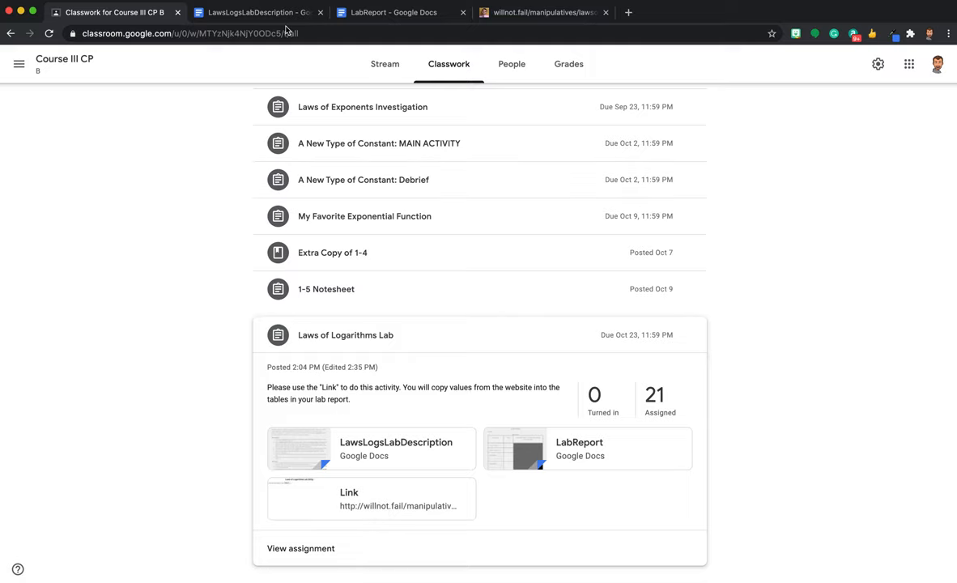
click(251, 14)
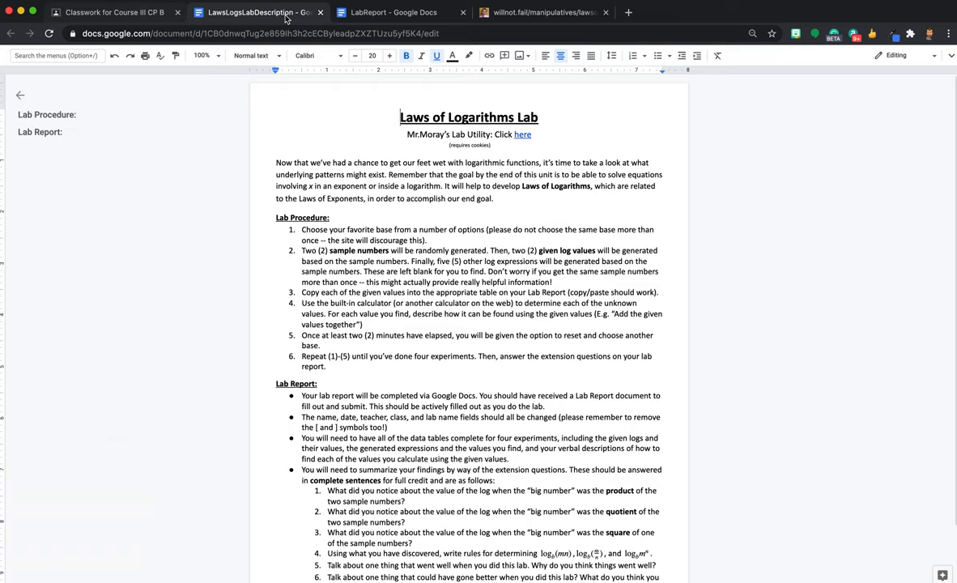
mouse_move(294, 100)
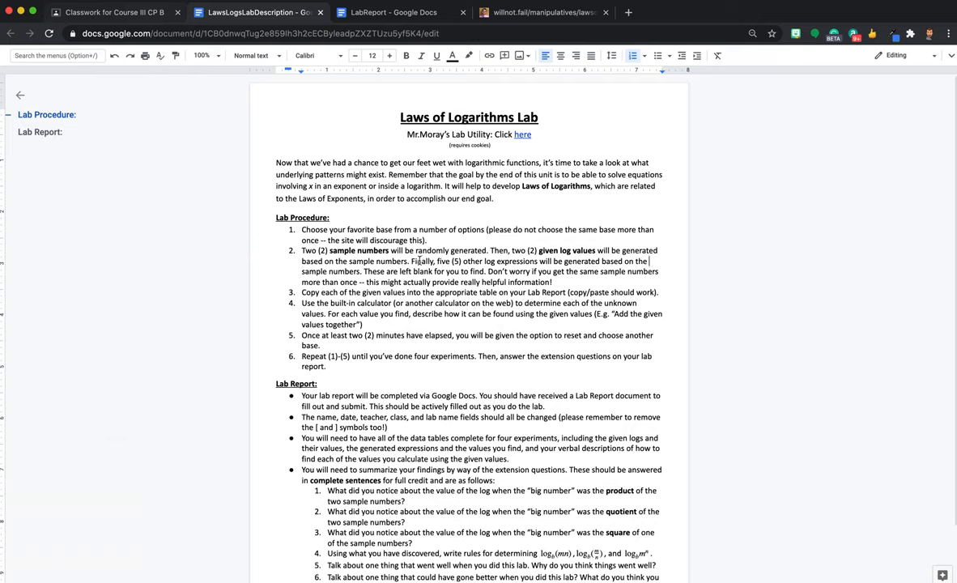
drag(403, 261, 452, 272)
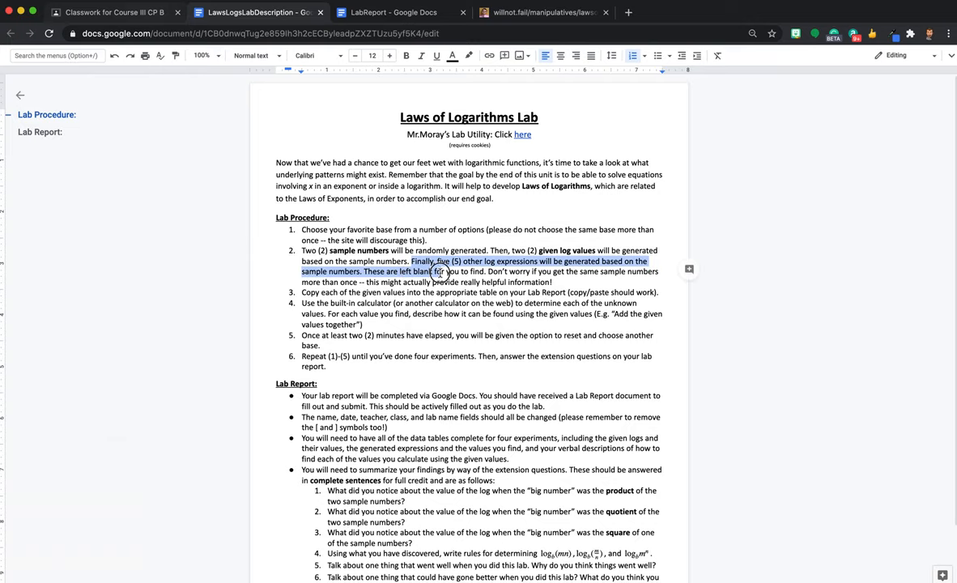
click(539, 282)
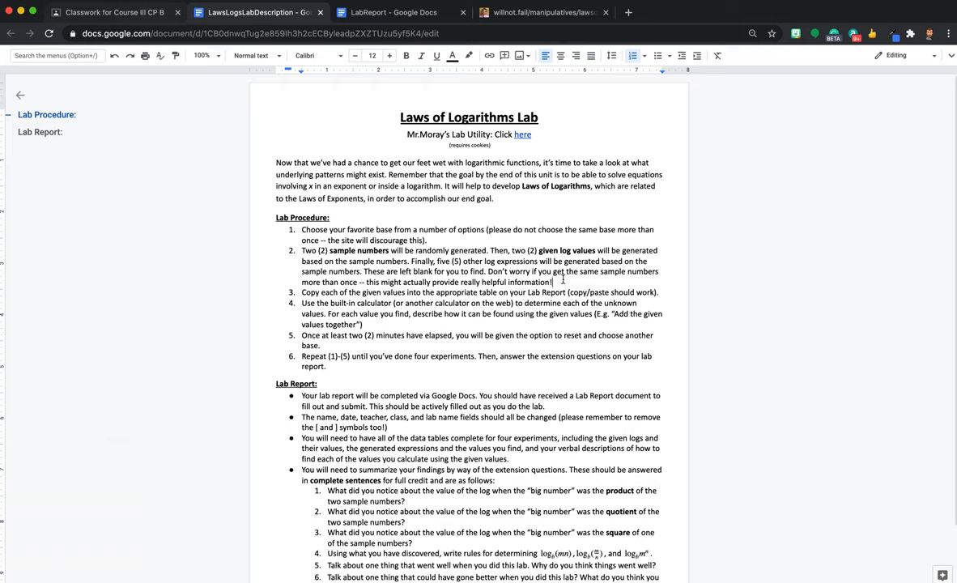
scroll(down, 3)
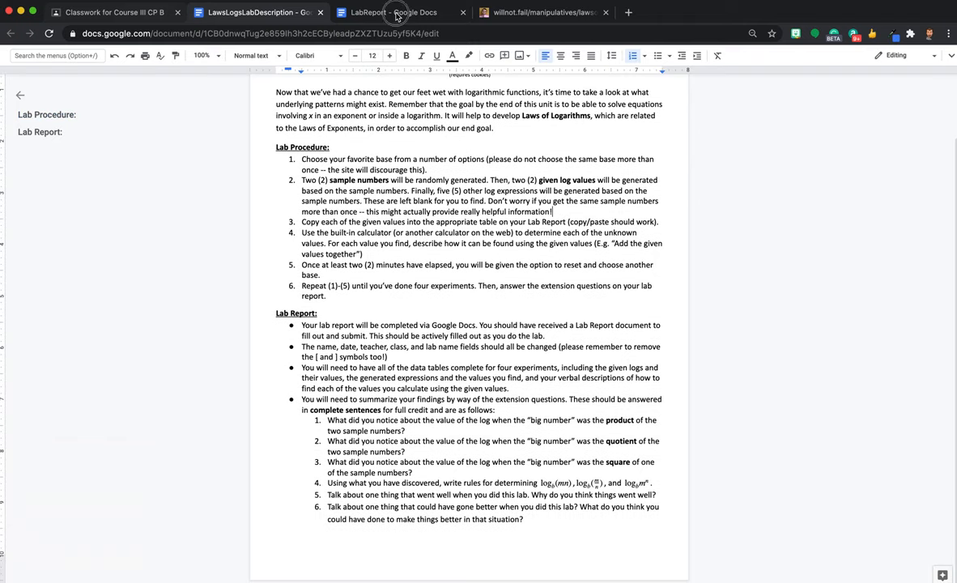
Replace the Name, Date and Class placeholders with Mr., 10/14/2020 and Course 3 CP.
click(394, 13)
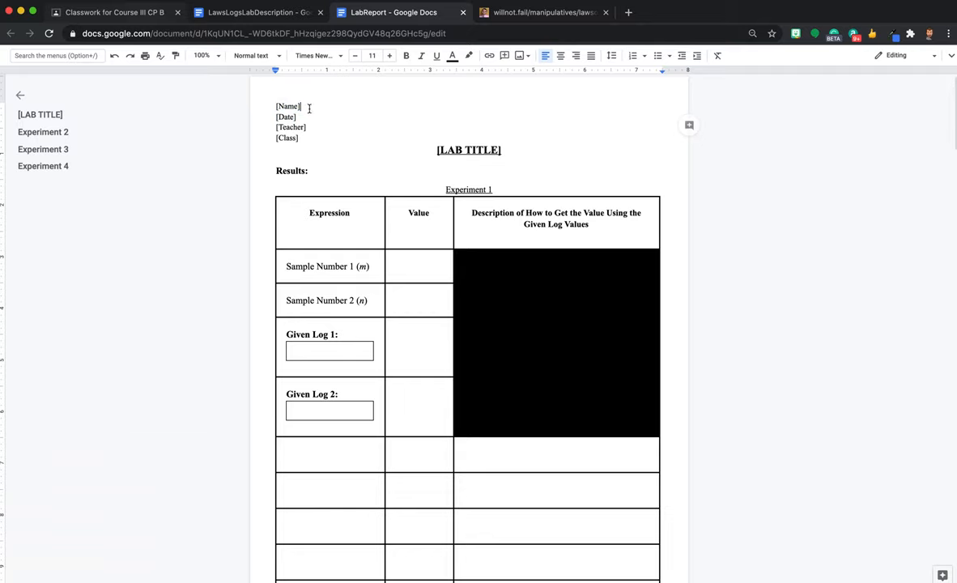
text(Mr.)
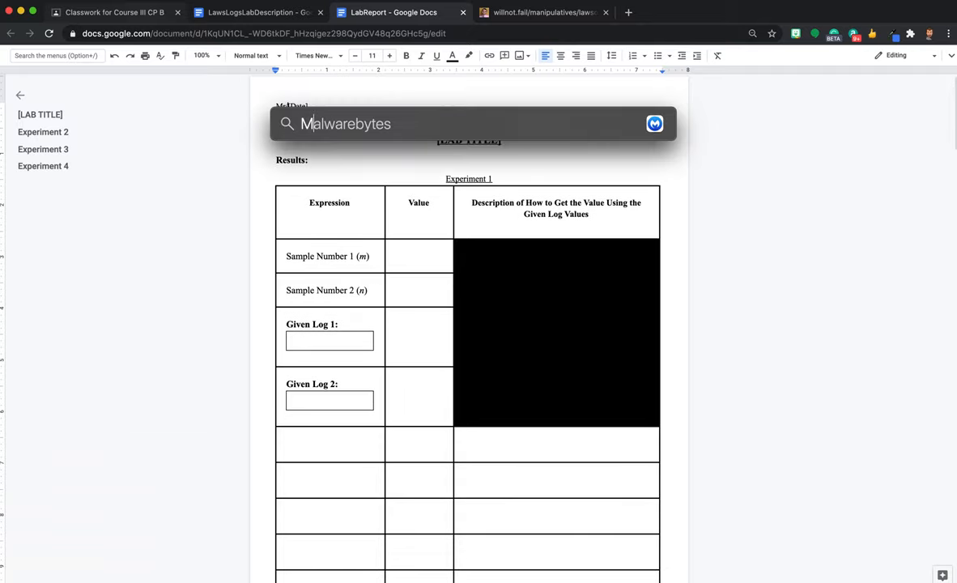
key(Escape)
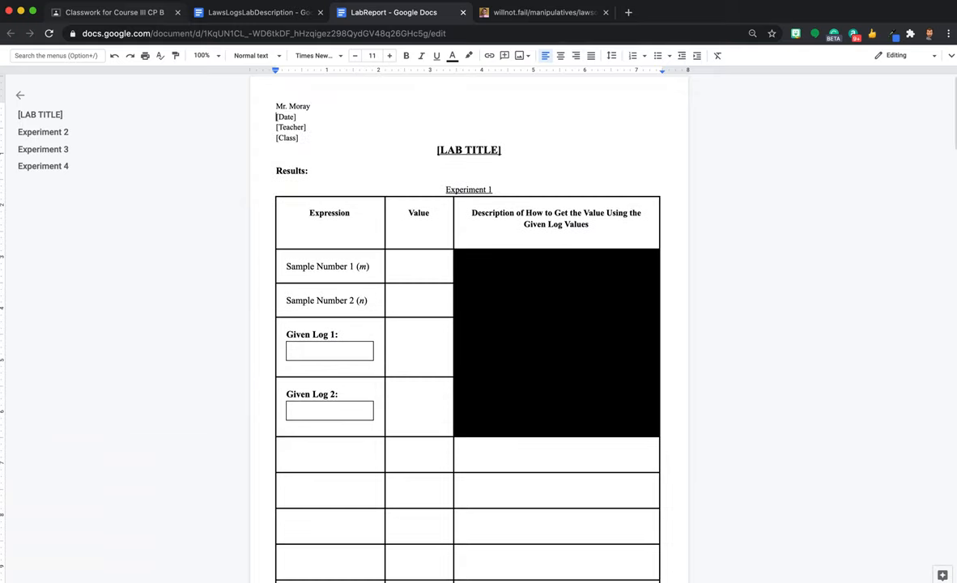
double_click(286, 116)
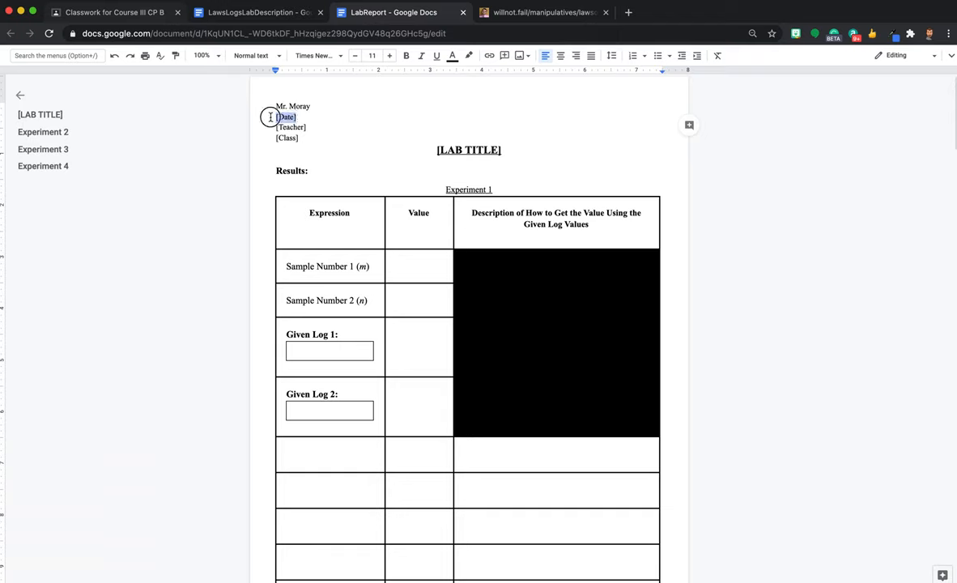
text(21)
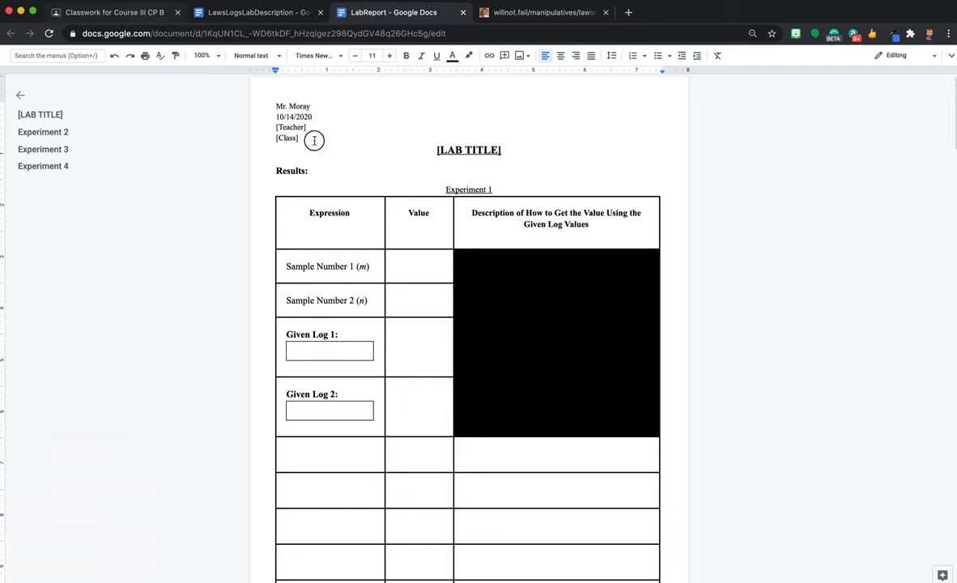
text(Course 3 CP)
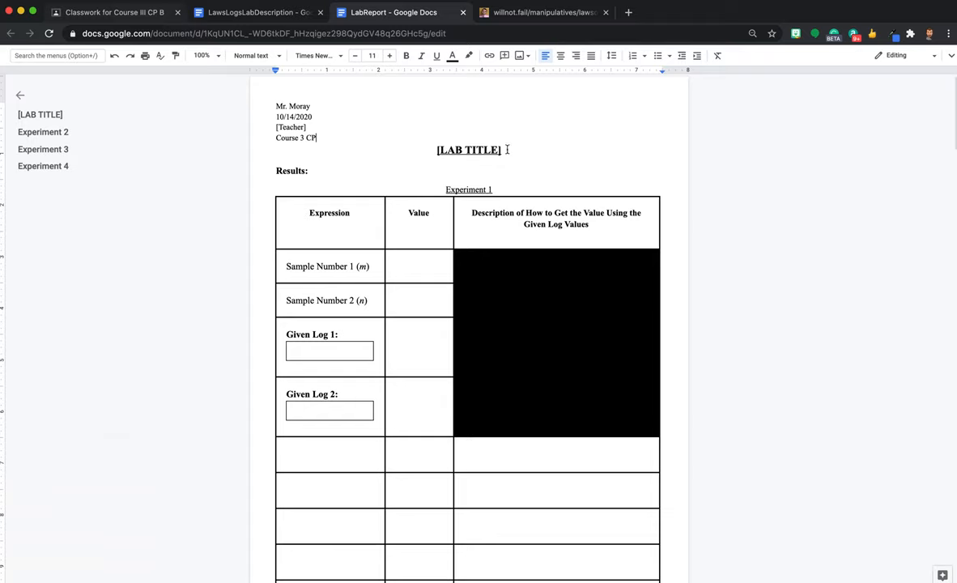
double_click(467, 150)
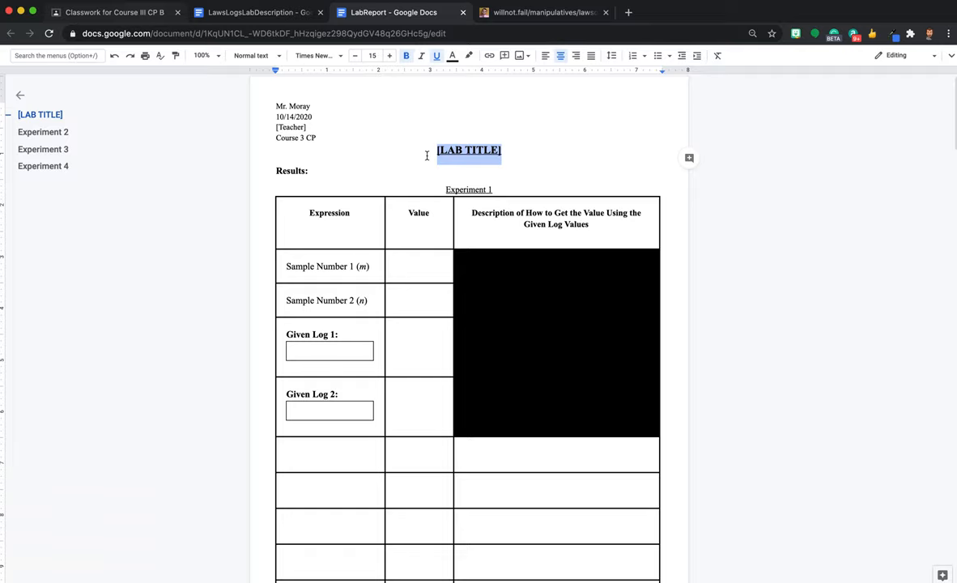
Scroll to the empty Experiment 1 table, then switch to the lab utility page.
scroll(down, 3)
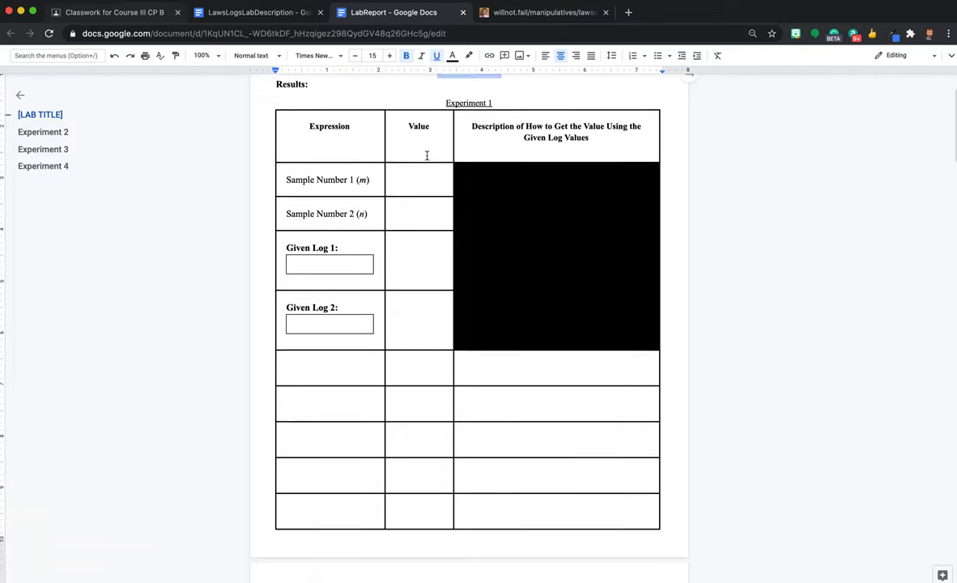
click(543, 12)
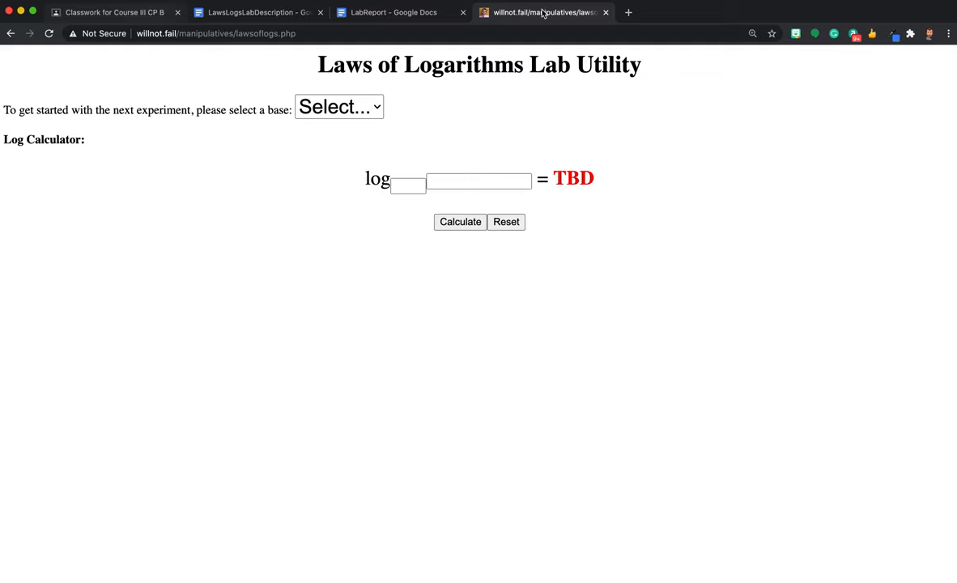
mouse_move(442, 50)
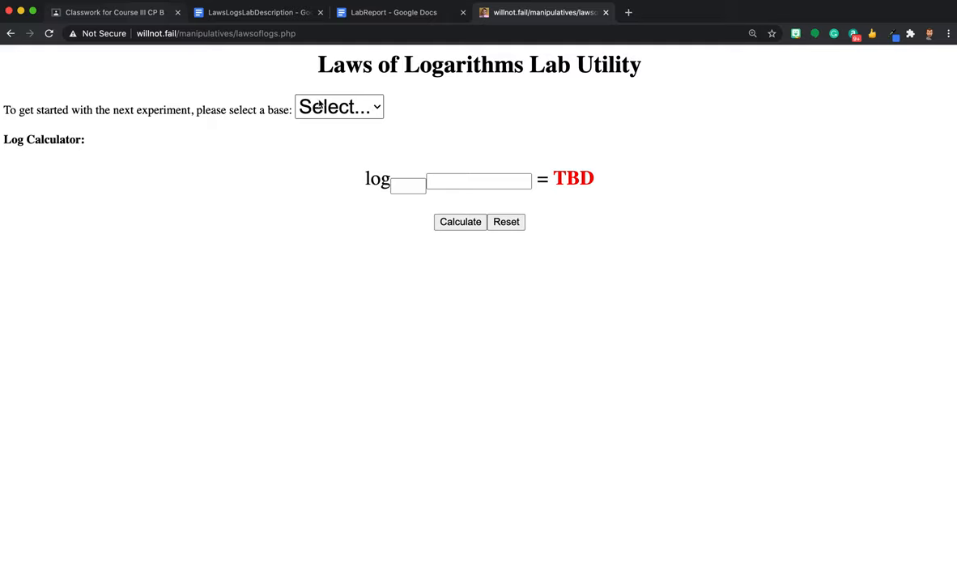
Choose base 3 and view sample numbers 16 and 8 with logs 2.524 and 1.893.
click(338, 106)
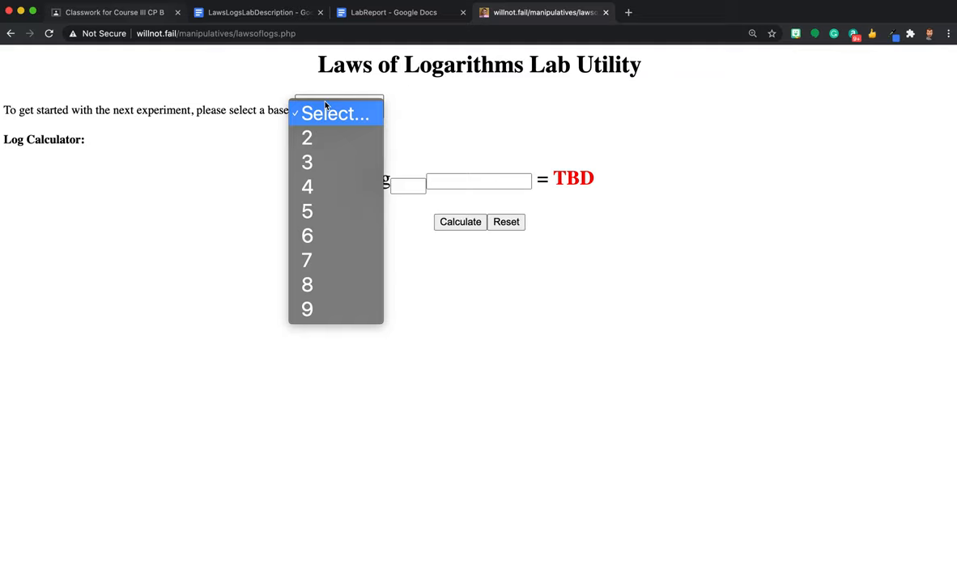
mouse_move(333, 160)
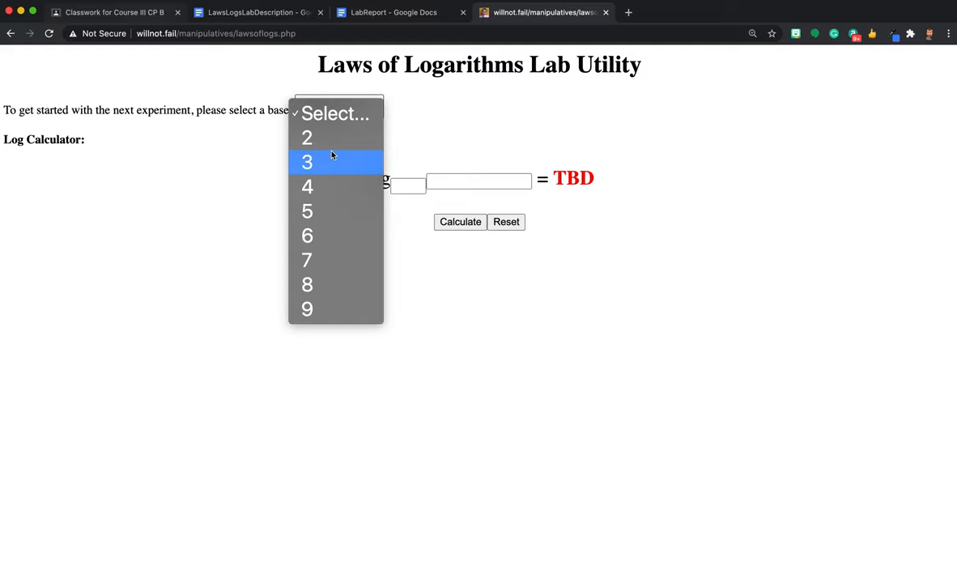
click(307, 162)
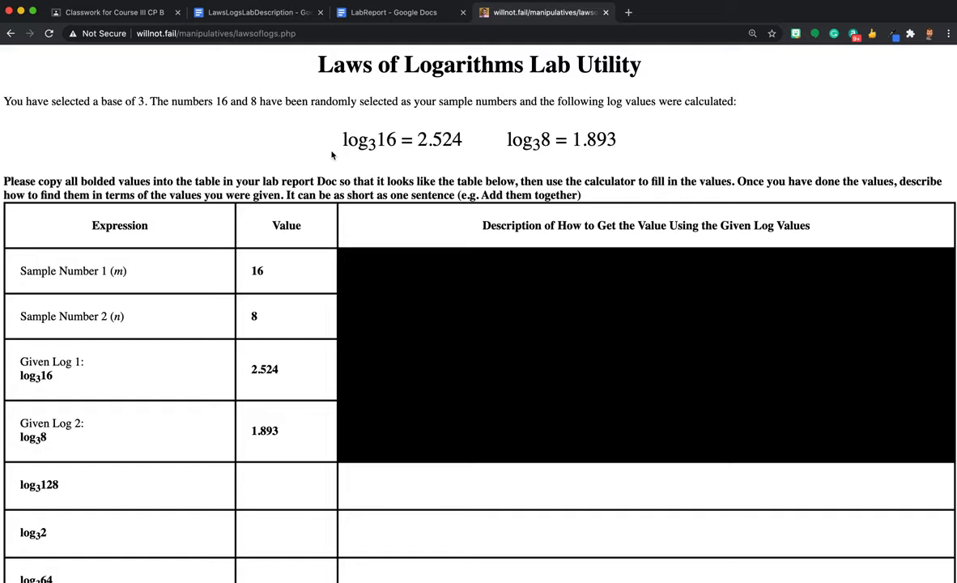
scroll(down, 3)
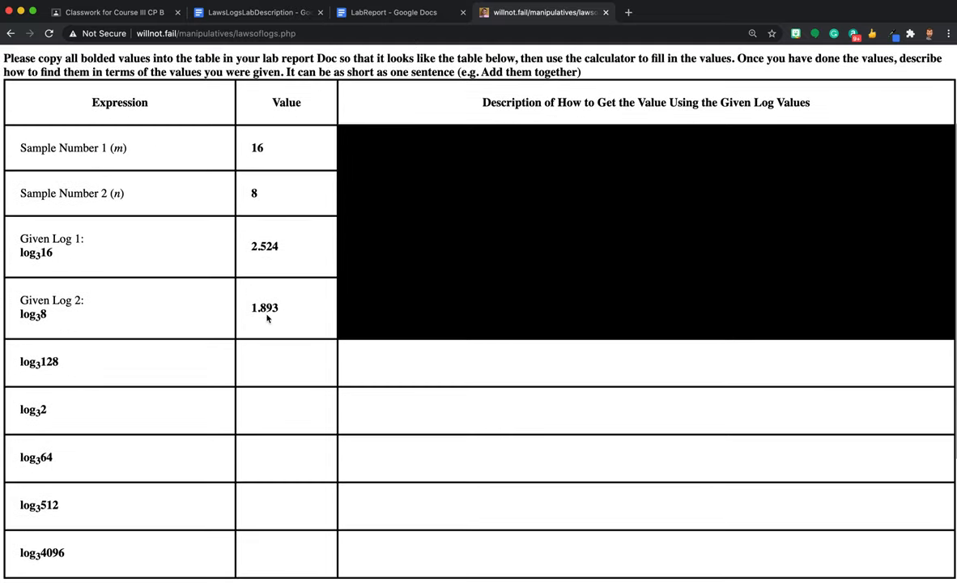
Enter sample numbers 16 and 8 in the Experiment 1 table.
click(411, 12)
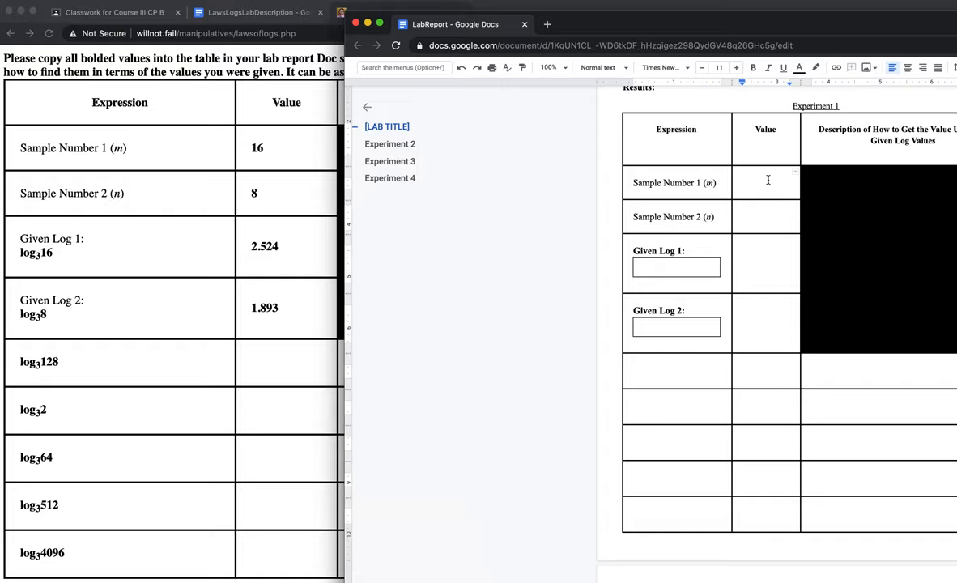
text(16)
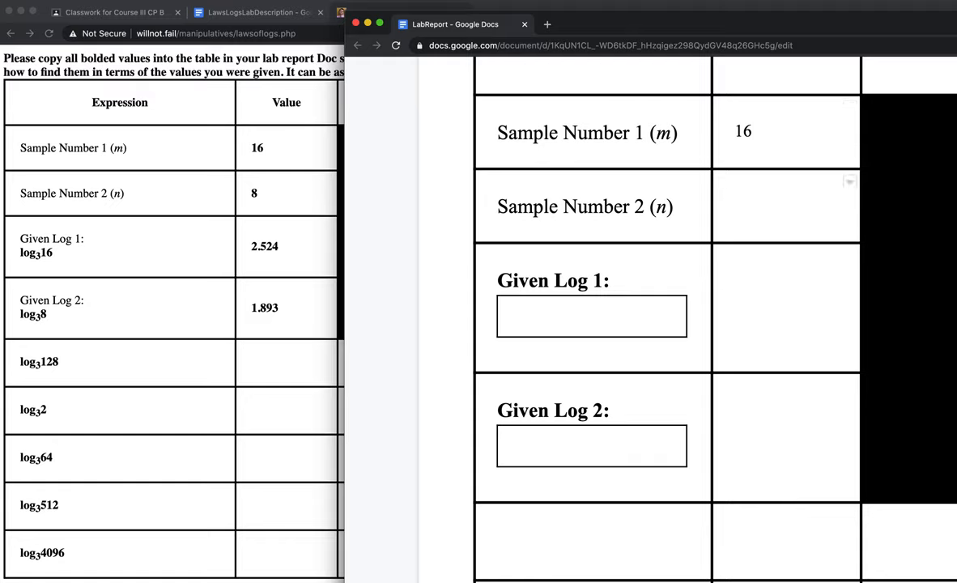
text(8)
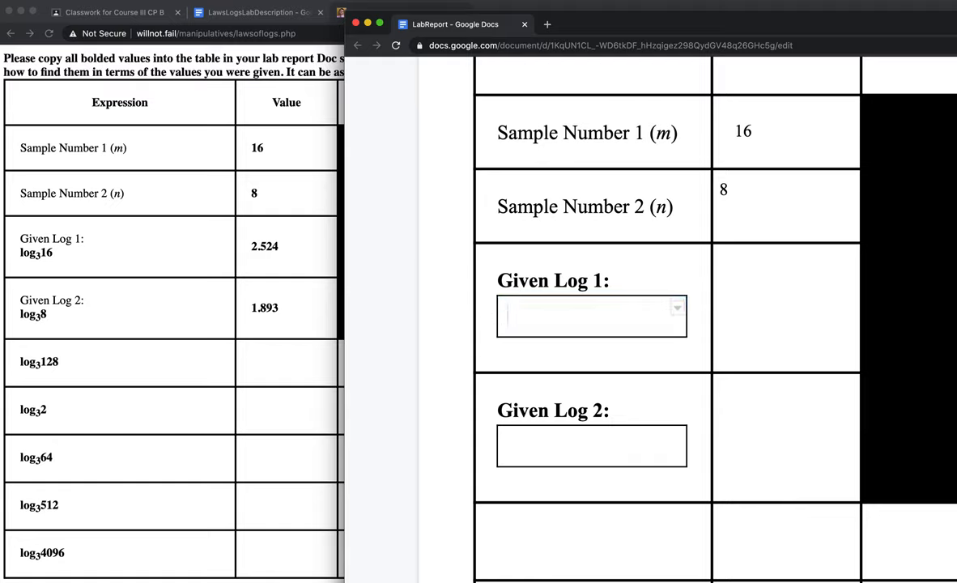
mouse_move(170, 295)
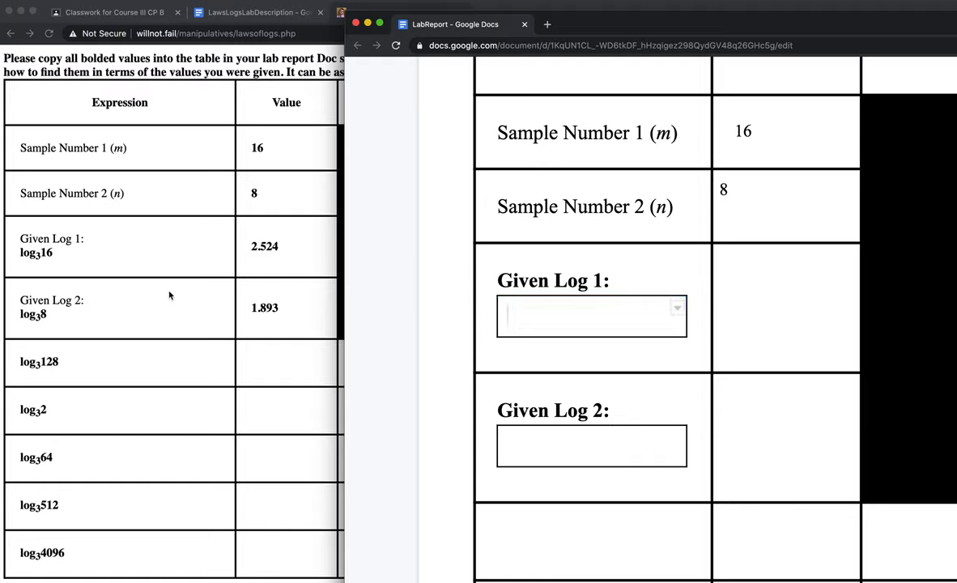
Enter log₃16 as Given Log 1 with its value 2.524.
text(log)
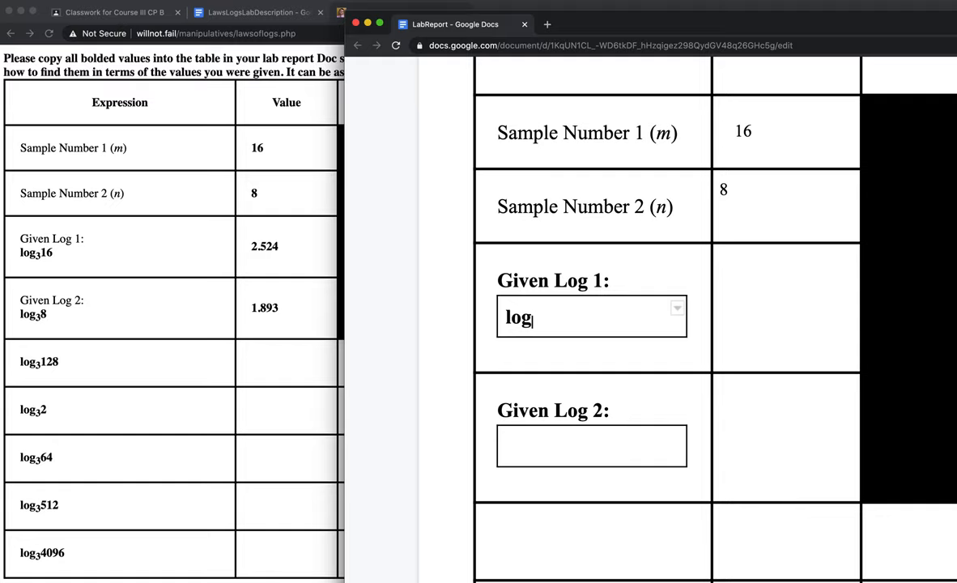
text(3)
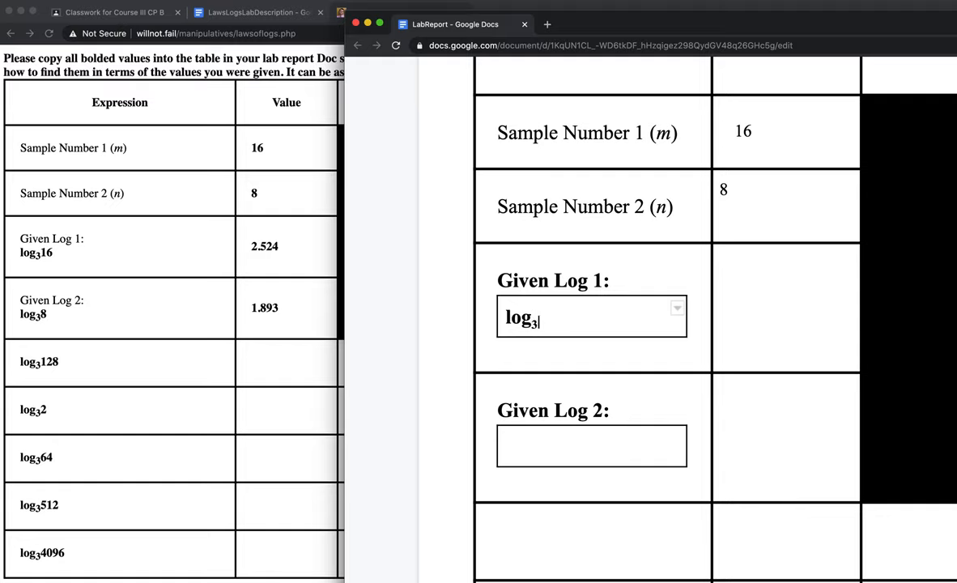
text(16)
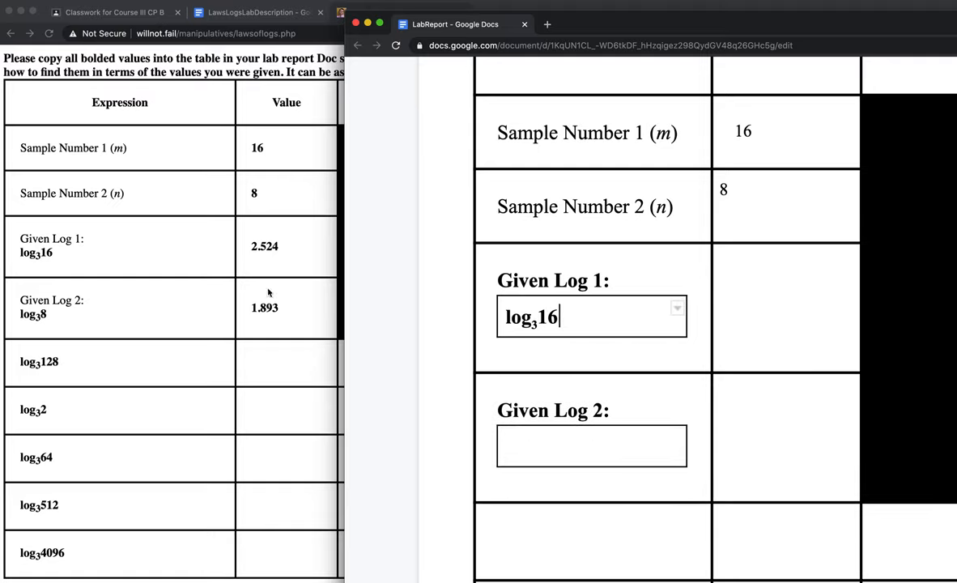
click(786, 279)
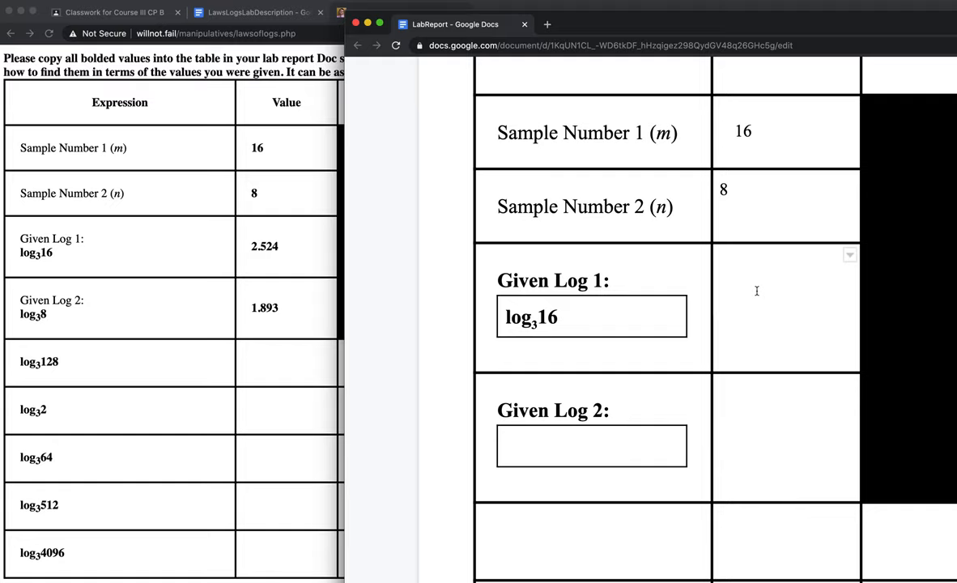
text(2)
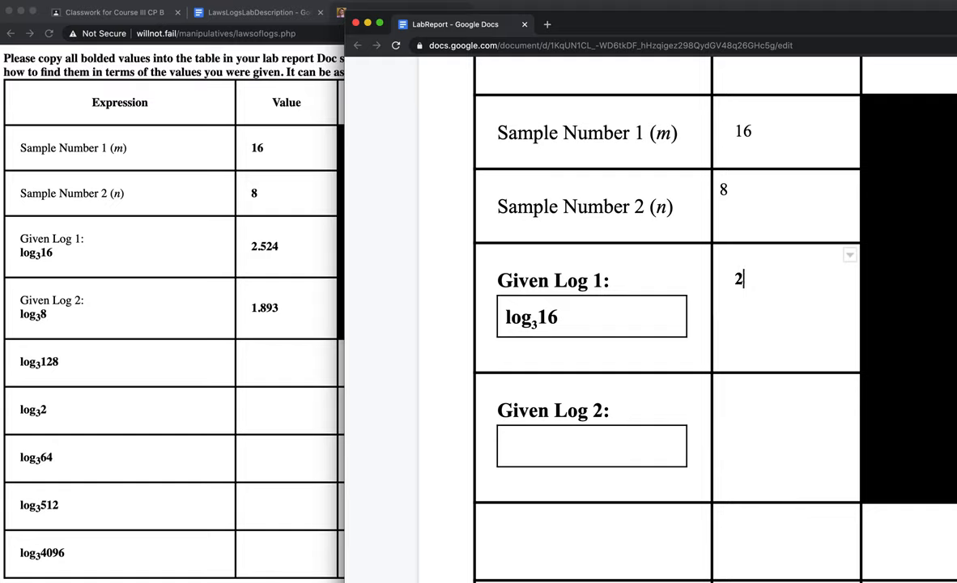
text(.524)
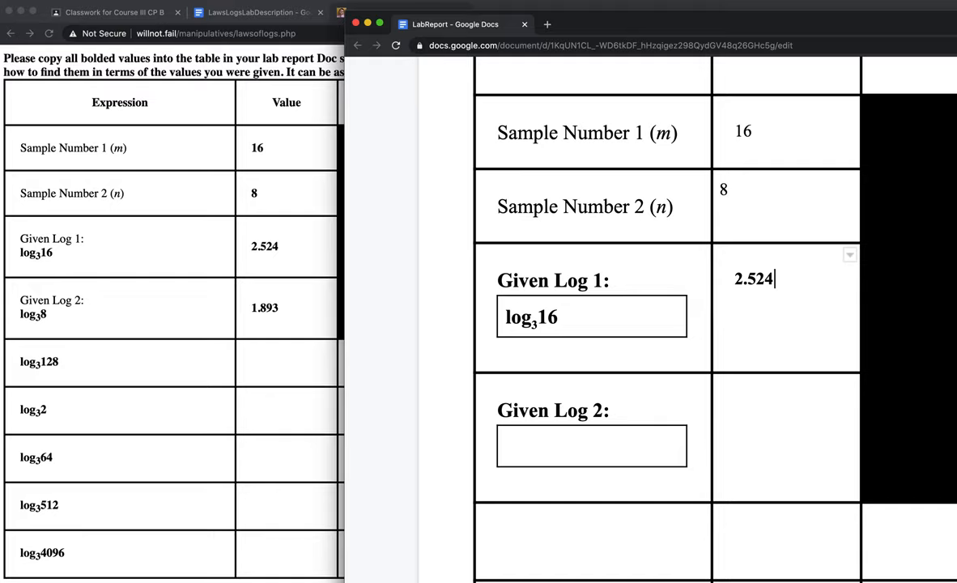
double_click(529, 315)
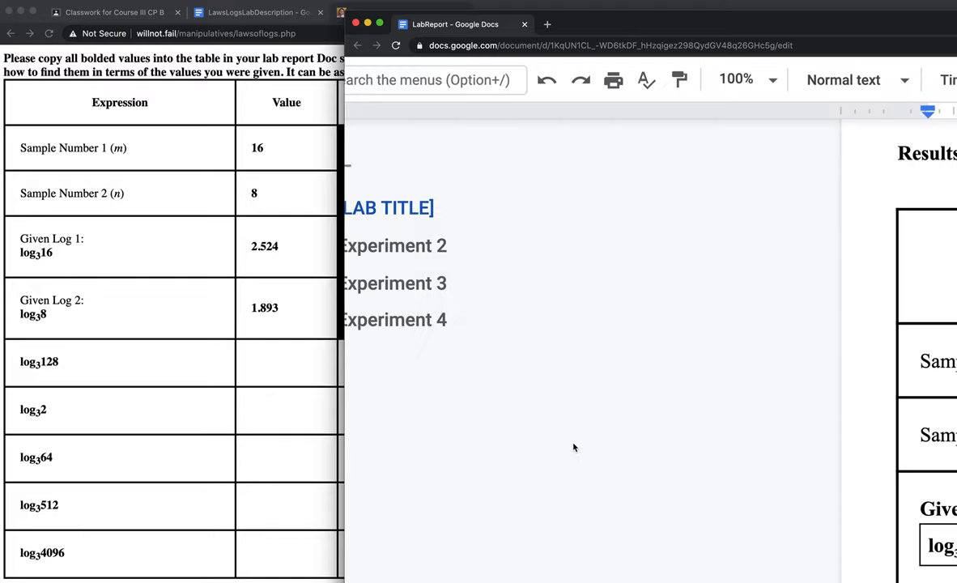
mouse_move(699, 187)
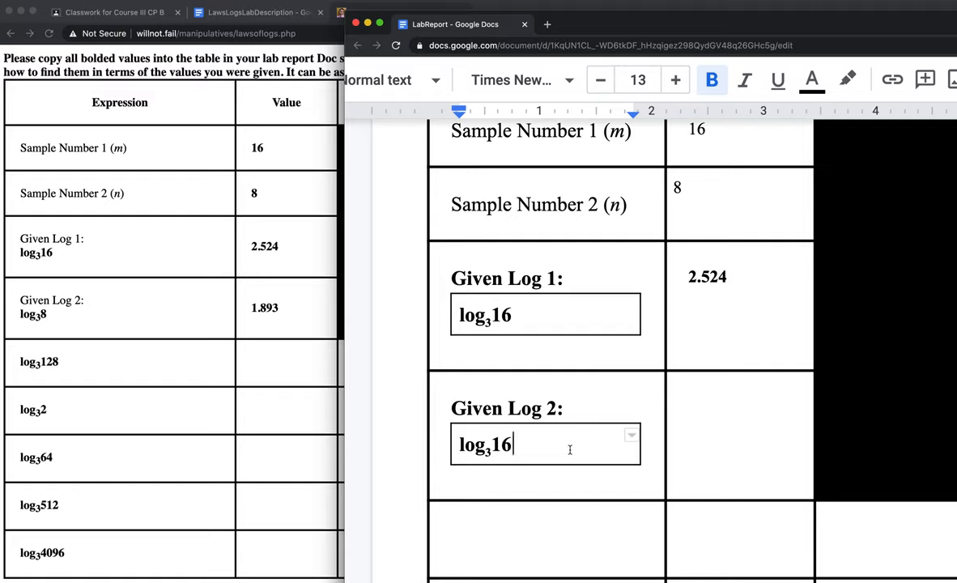
Edit the copied expression to log₃8 for Given Log 2 and enter value 1.893.
key(Backspace)
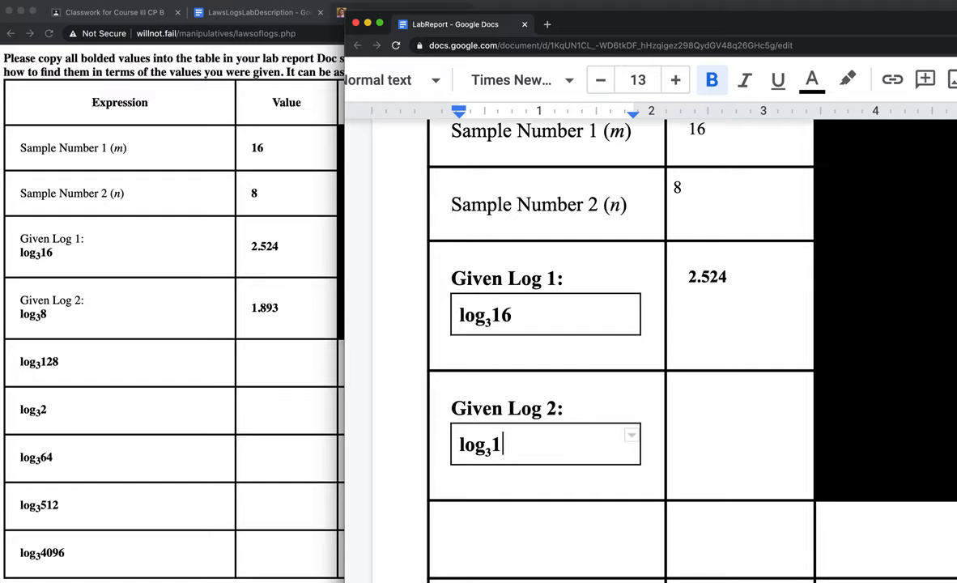
text(8)
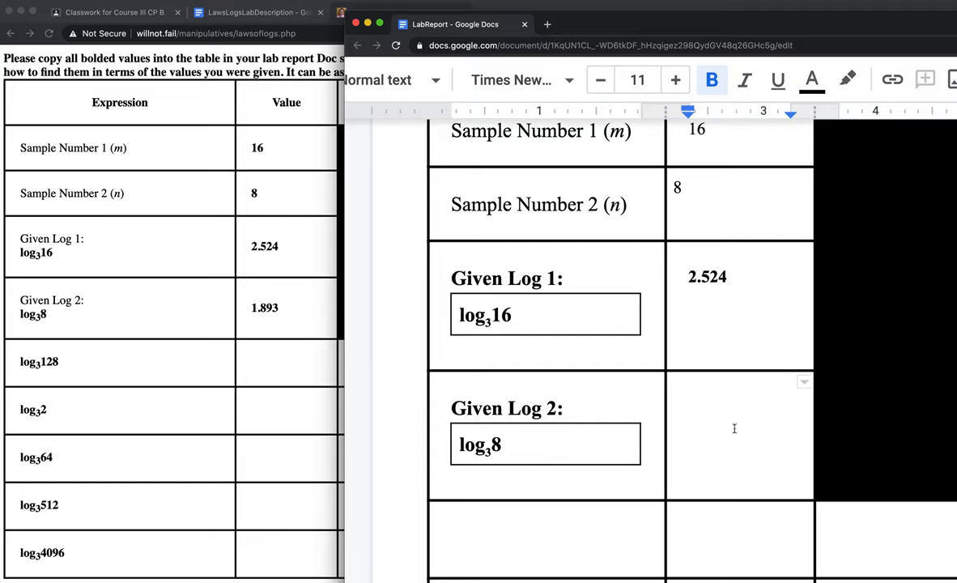
text(1.893)
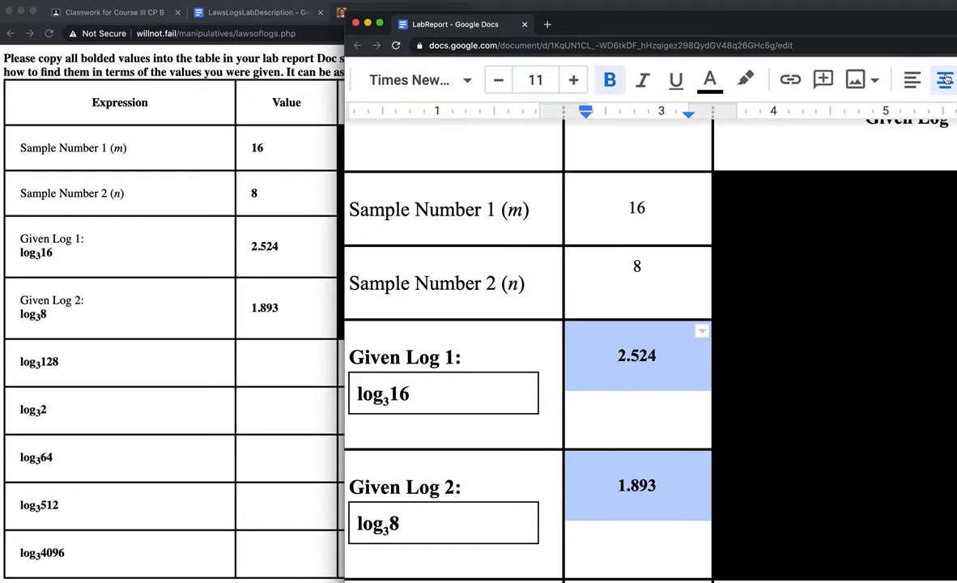
scroll(down, 3)
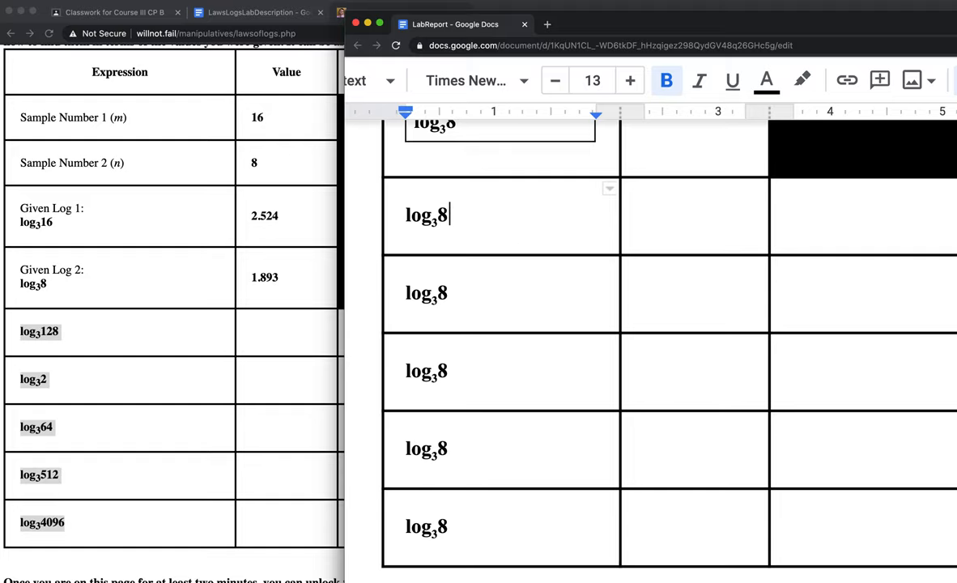
Edit the pasted log₃8 copies into log₃128, log₃2, log₃64, log₃512 and log₃4096.
text(12)
click(501, 450)
text(512)
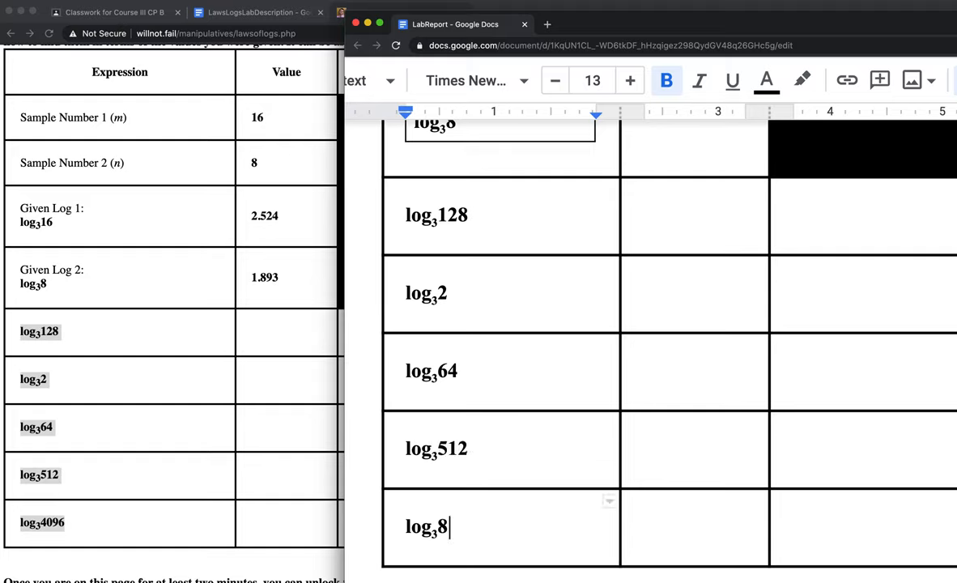
text(409)
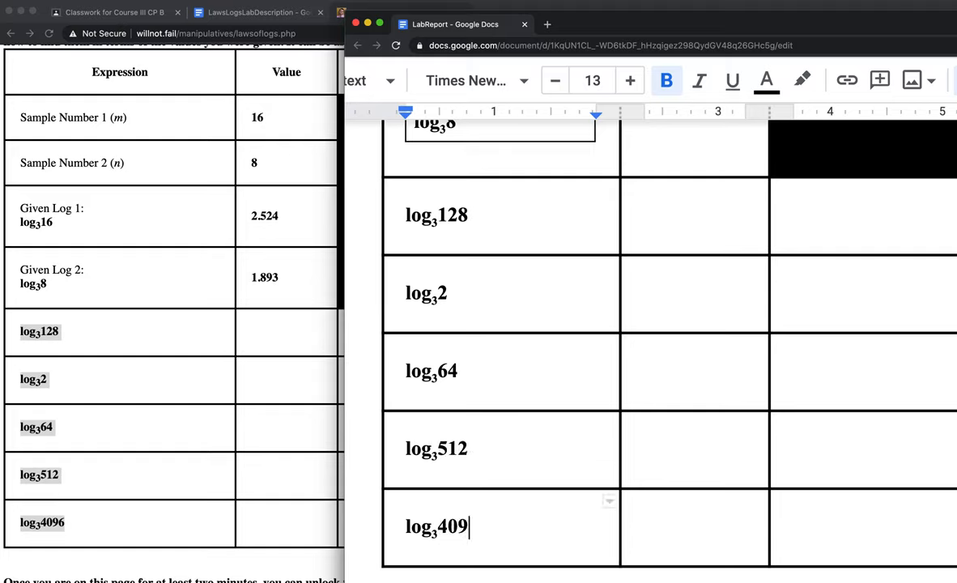
text(6)
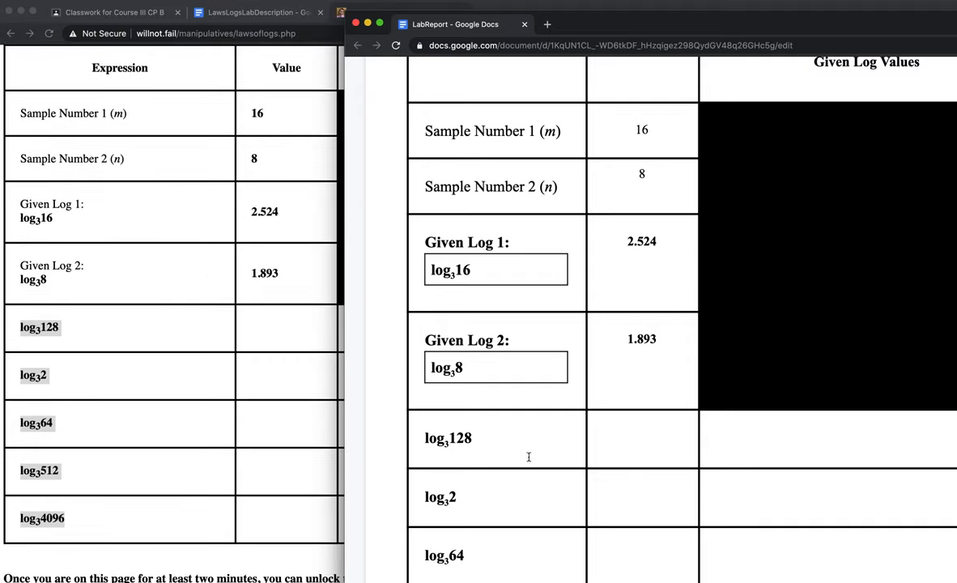
scroll(down, 3)
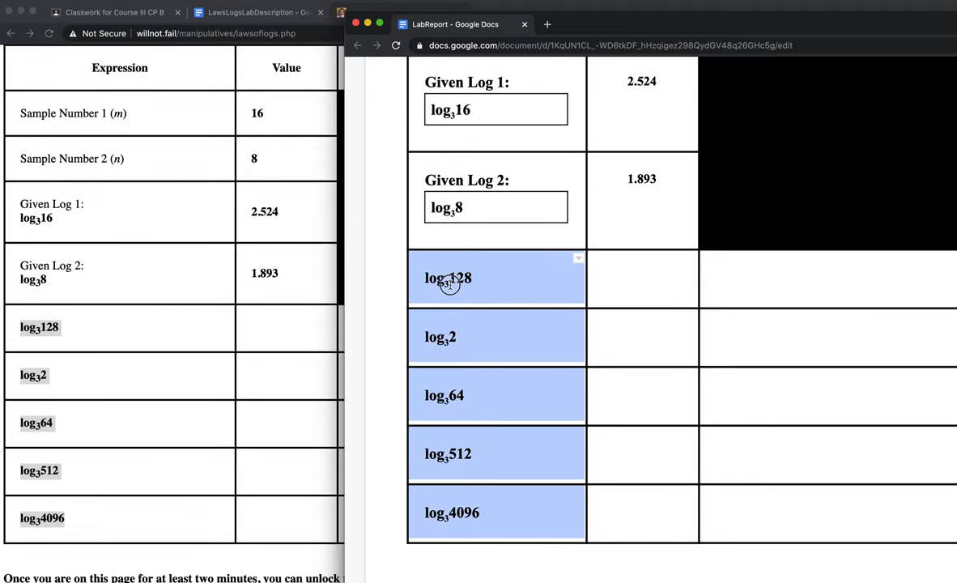
mouse_move(547, 280)
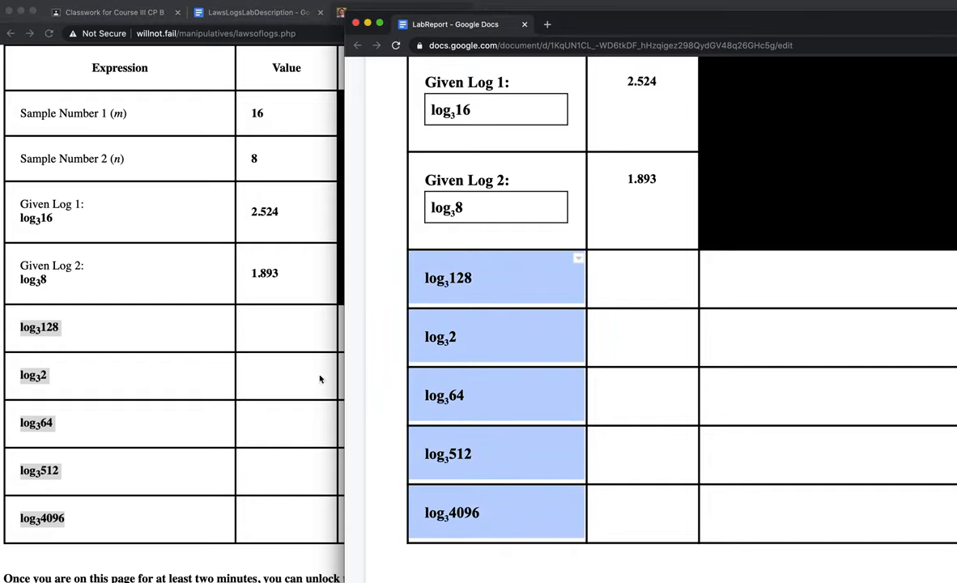
click(642, 278)
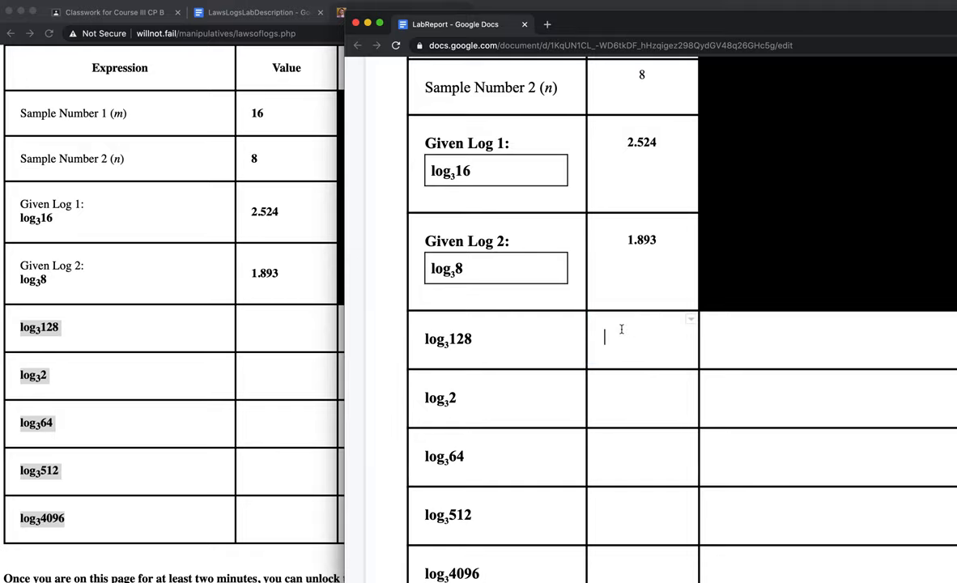
scroll(down, 3)
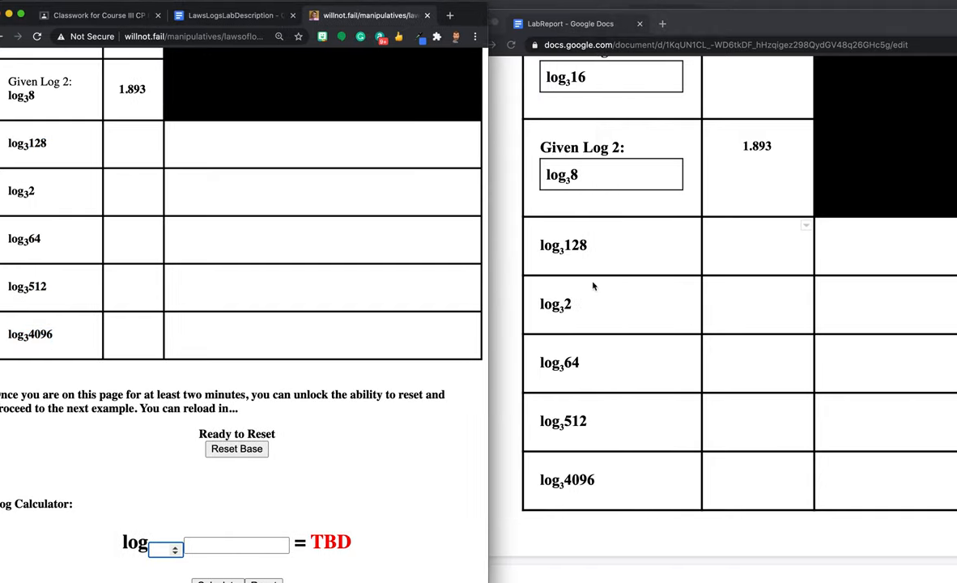
mouse_move(163, 563)
text(3)
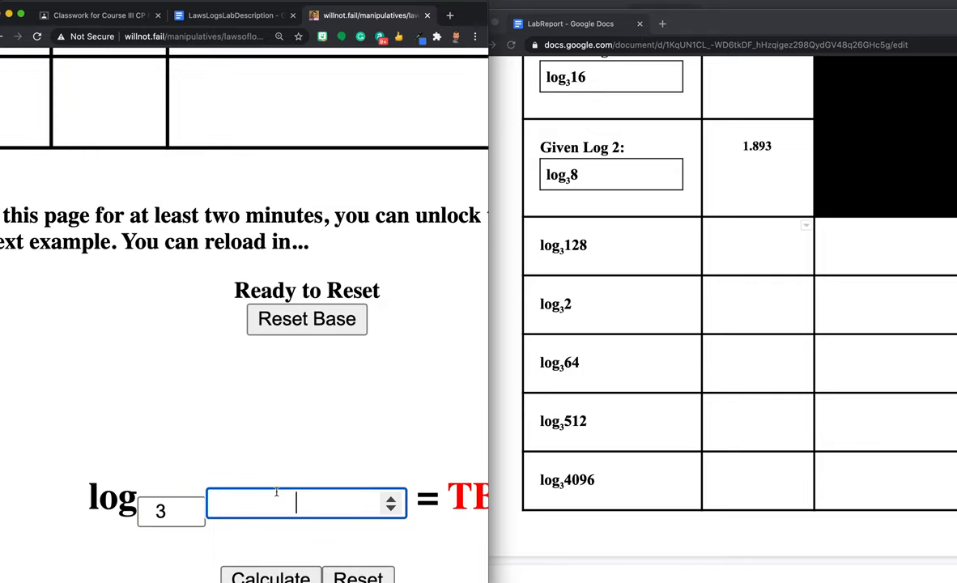
Calculate log₃128 and log₃2, entering 4.417 and 0.631 in the Value cells.
text(128)
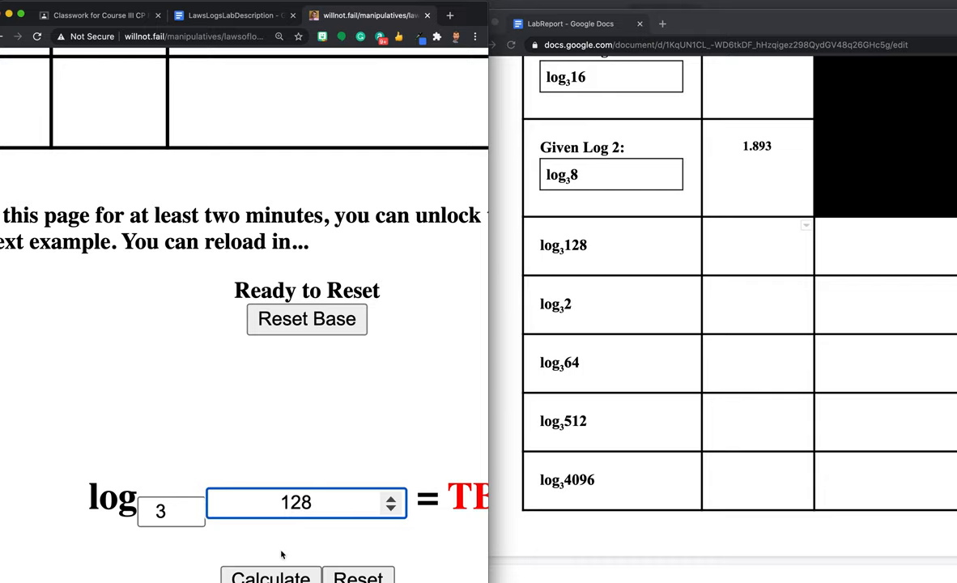
click(269, 556)
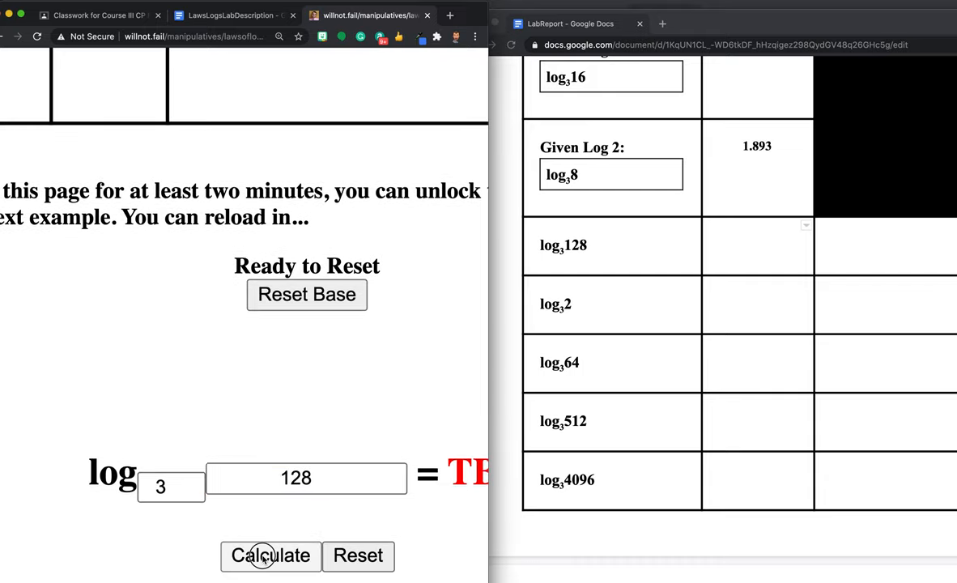
click(270, 556)
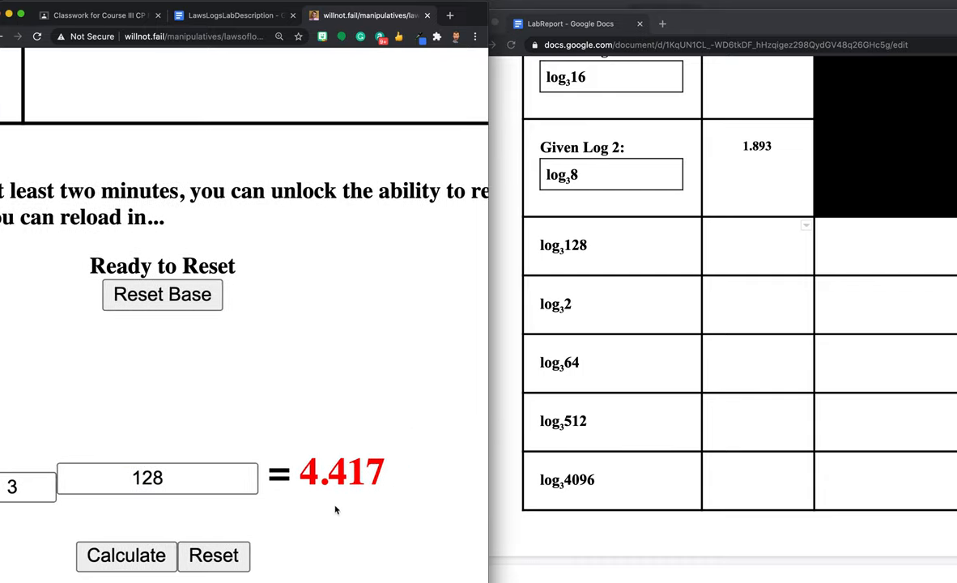
click(753, 245)
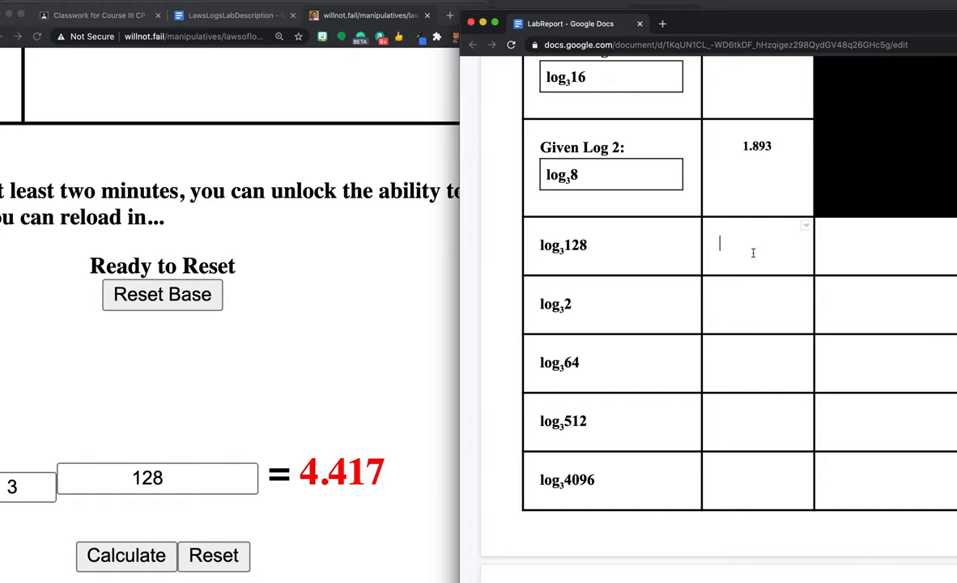
text(4.417)
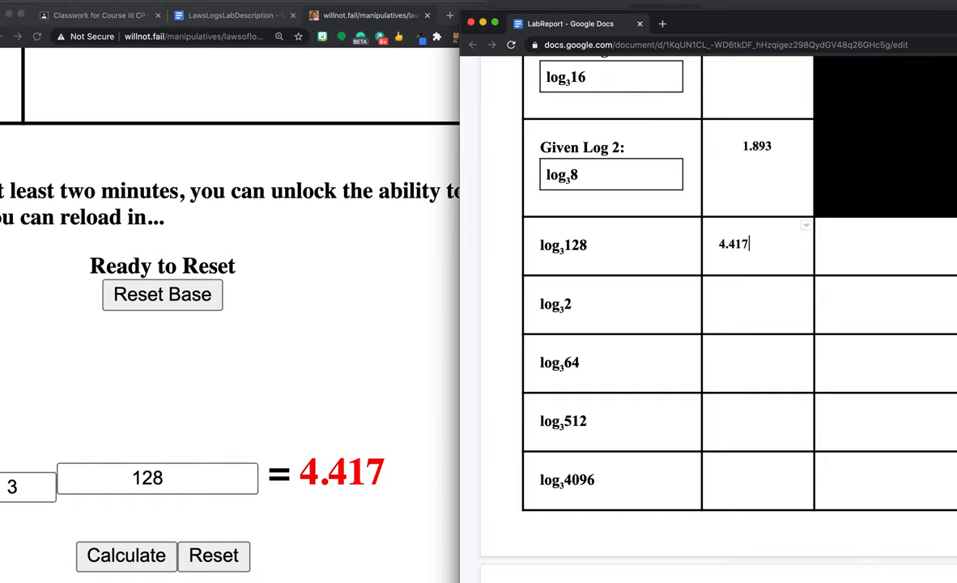
click(158, 479)
text(2)
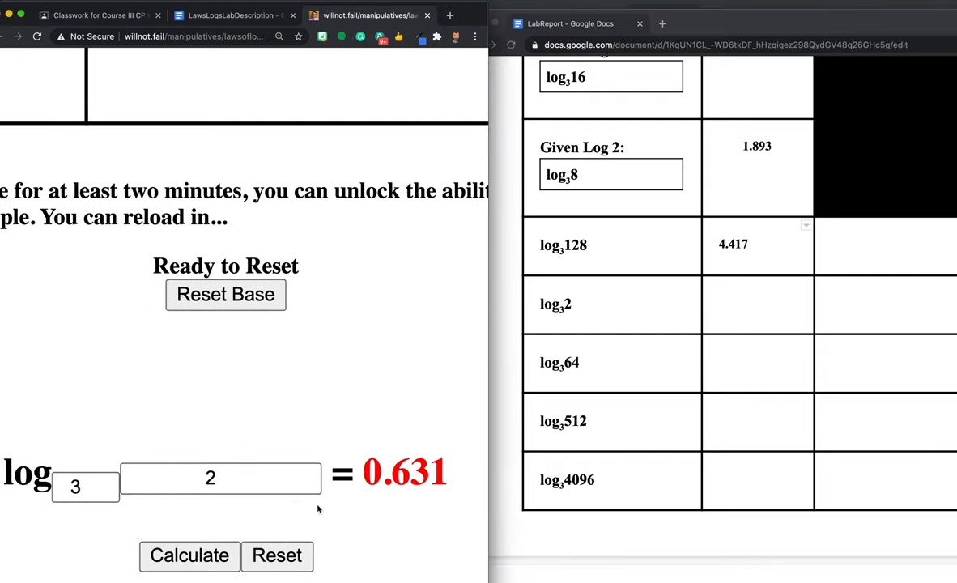
click(757, 304)
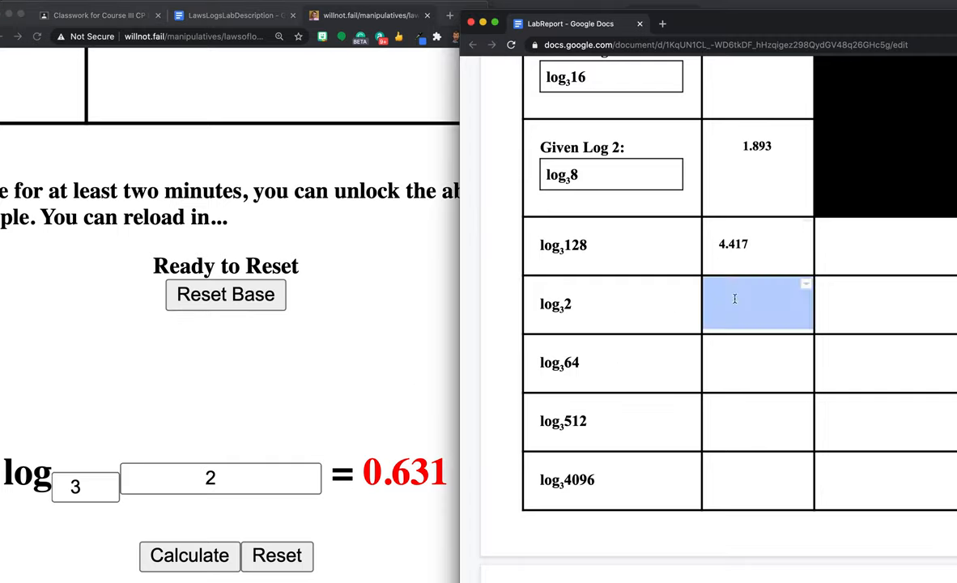
text(0.631)
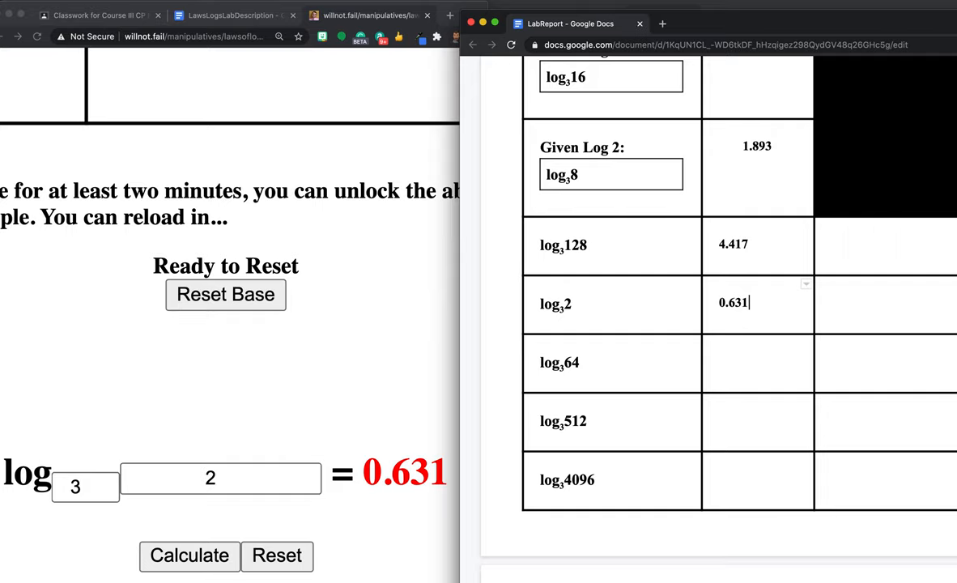
mouse_move(455, 338)
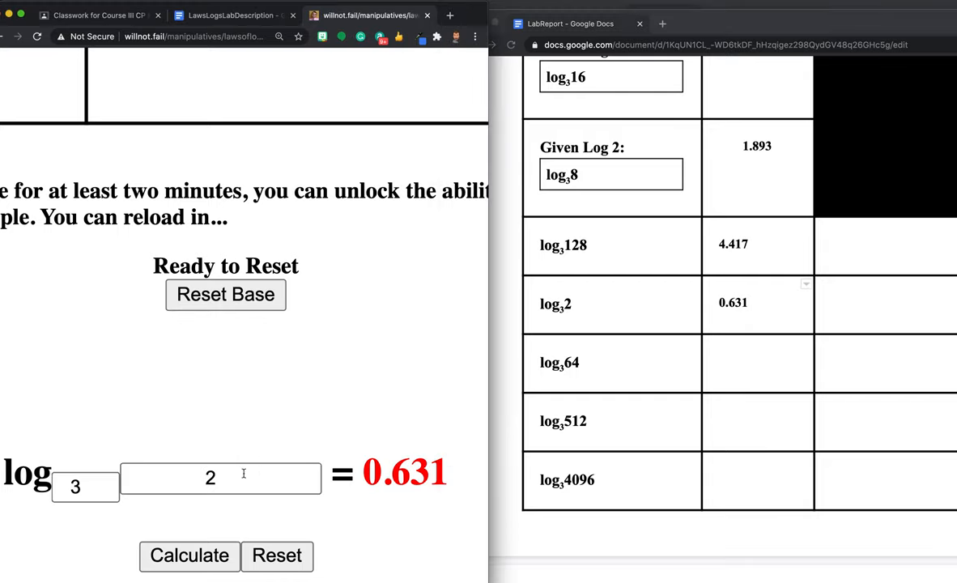
Calculate log₃64, log₃512 and log₃4096, entering 3.786, 5.678 and 7.571.
text(64)
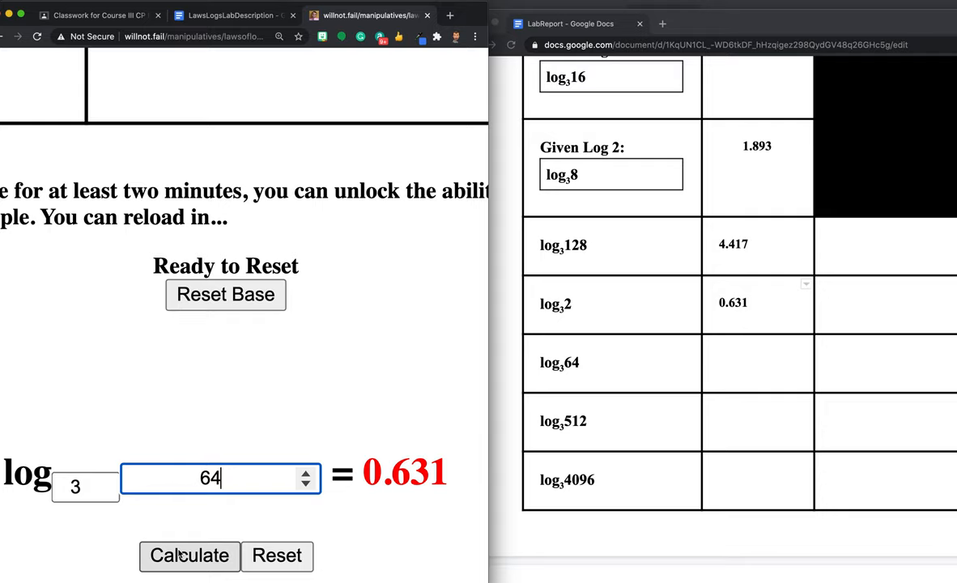
click(189, 556)
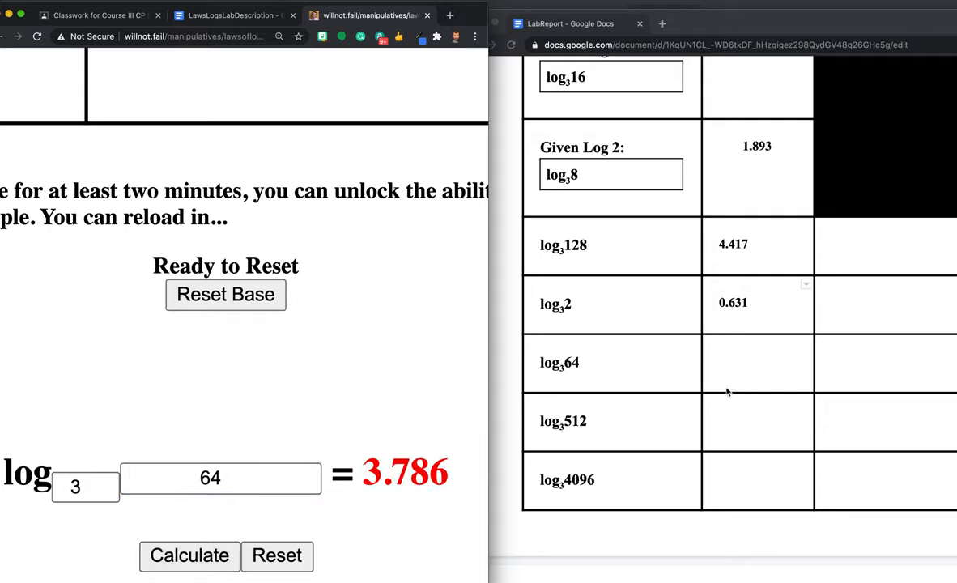
click(734, 363)
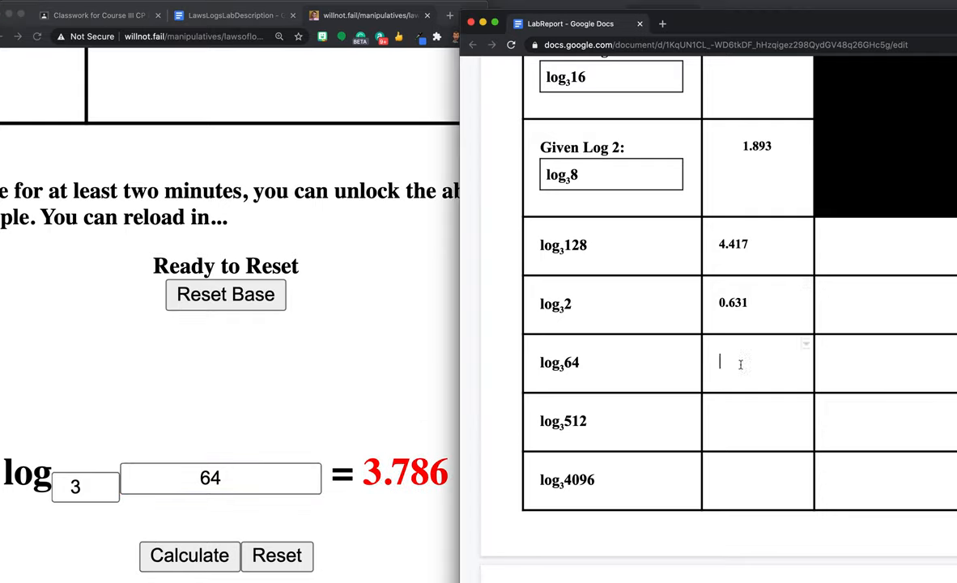
text(3.)
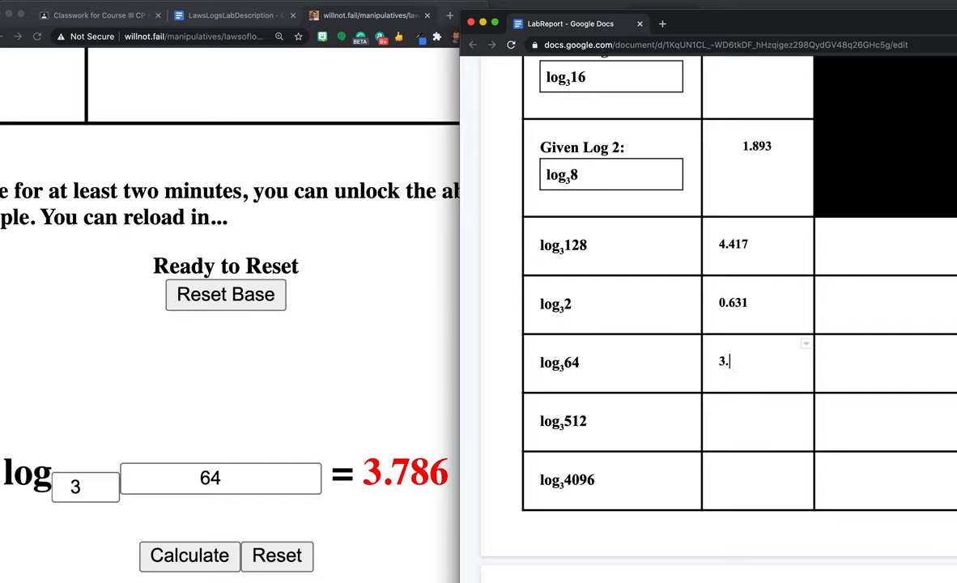
text(786)
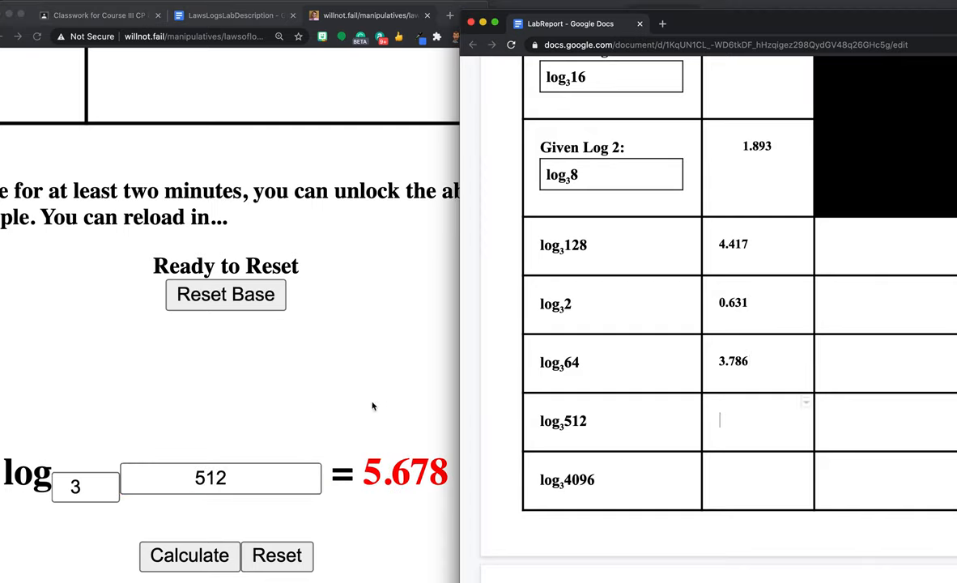
text(5.678)
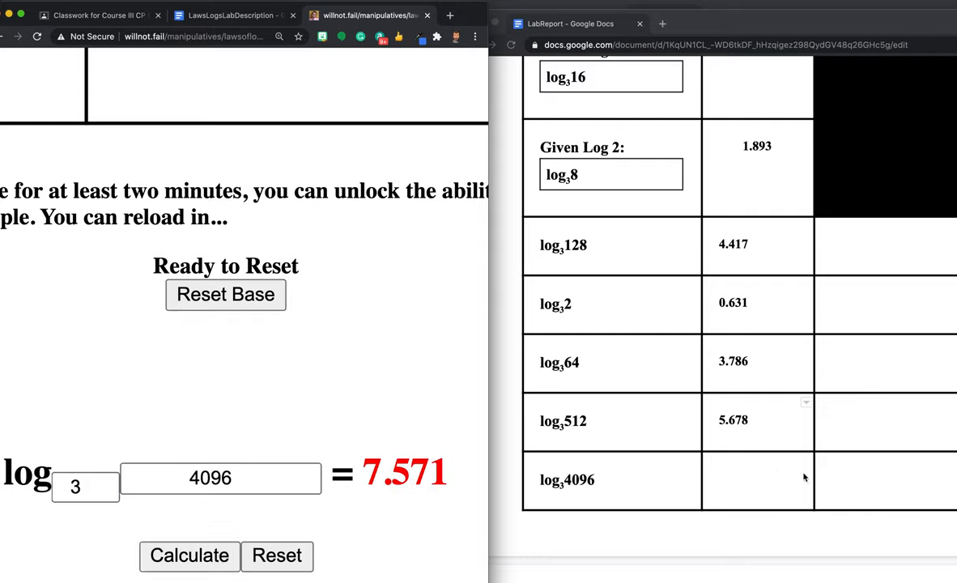
text(7.571)
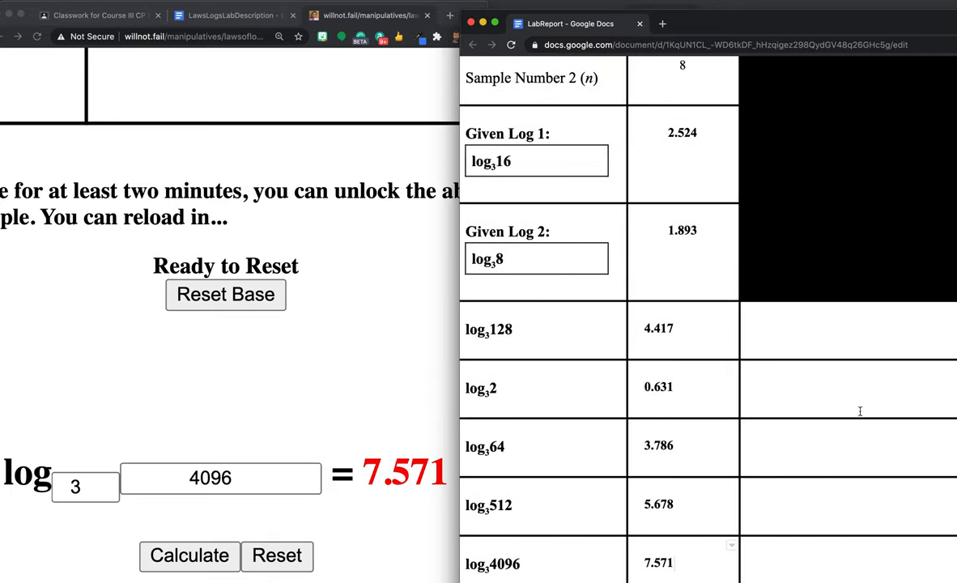
scroll(down, 3)
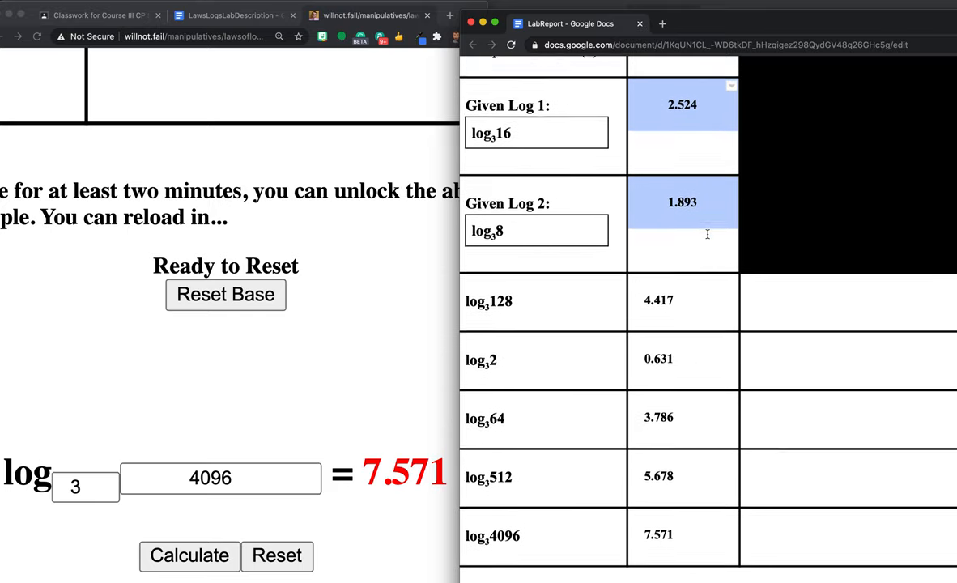
Type 'Add the given logs together' in the description cell beside log₃128.
scroll(down, 3)
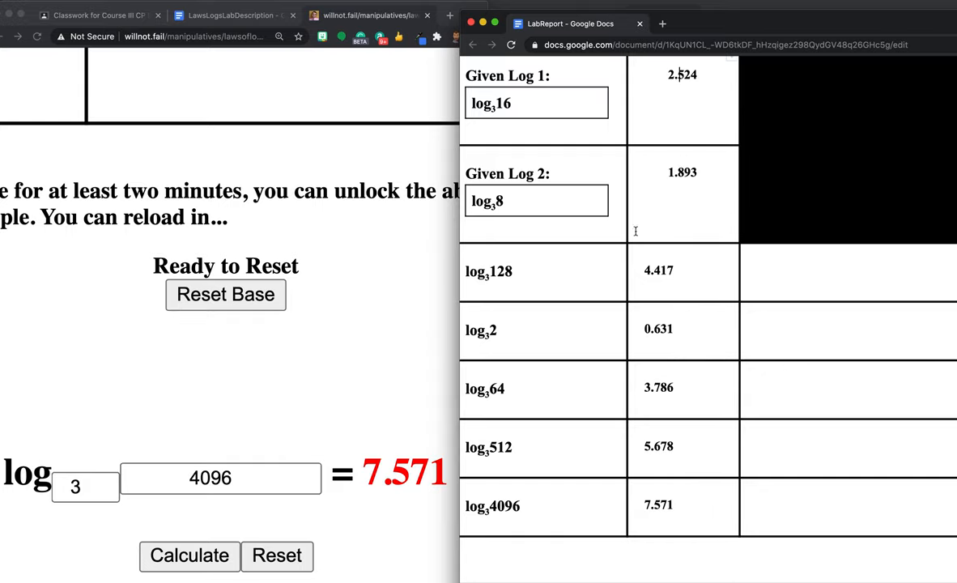
mouse_move(659, 77)
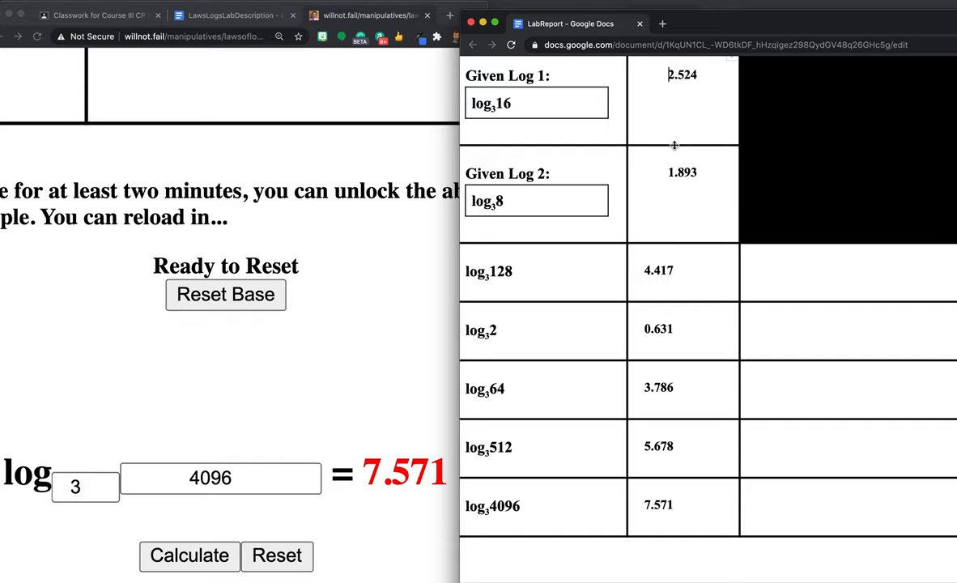
mouse_move(754, 269)
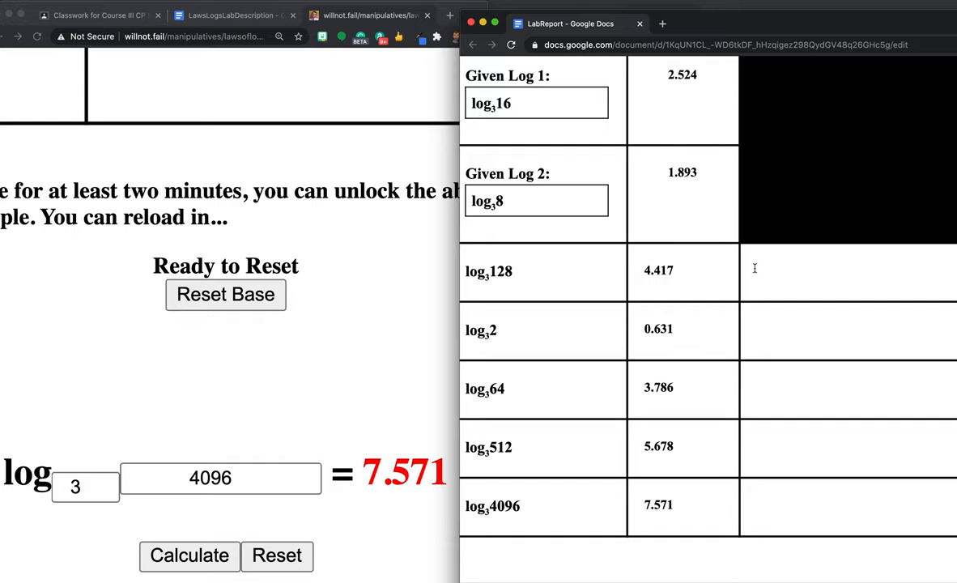
text(Ad)
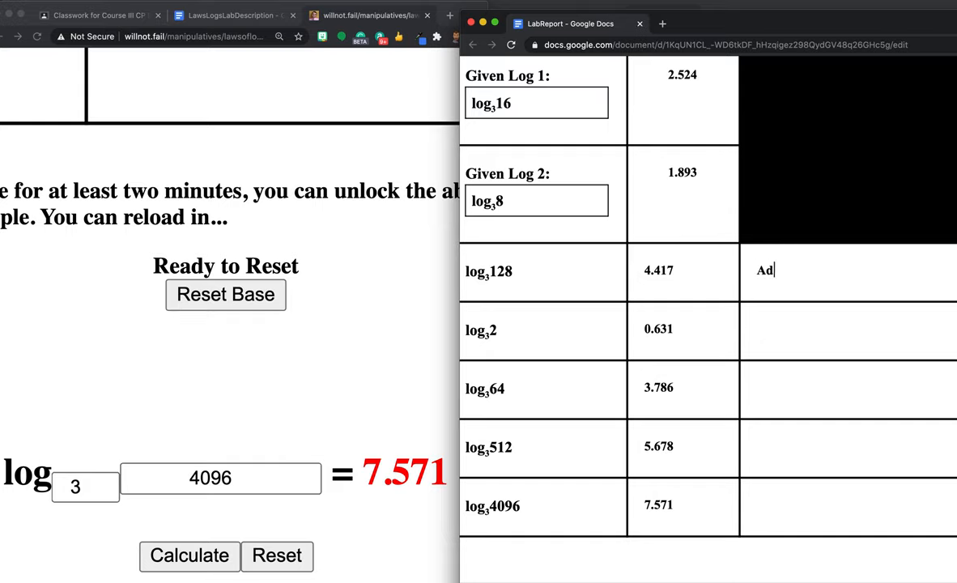
text(d the given l)
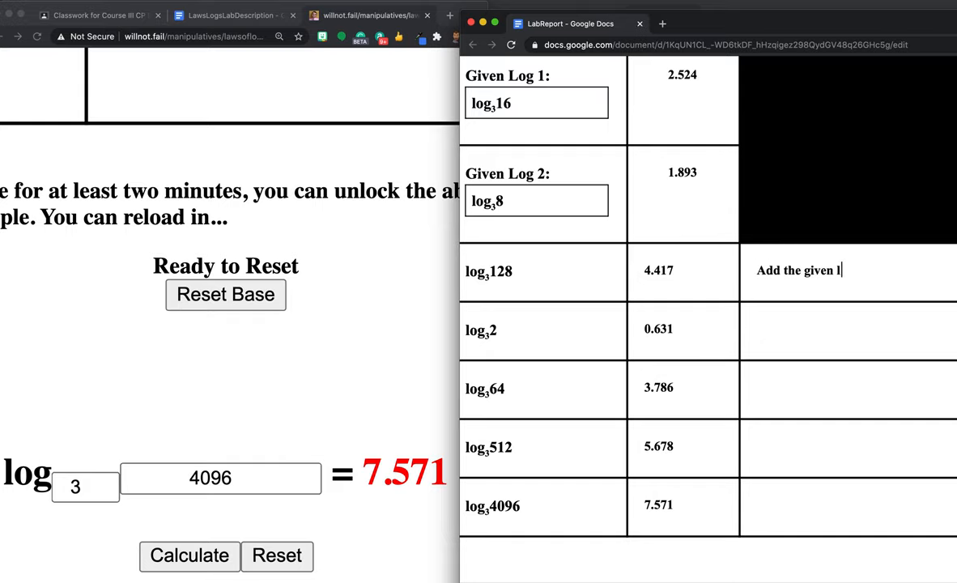
text(ogs together)
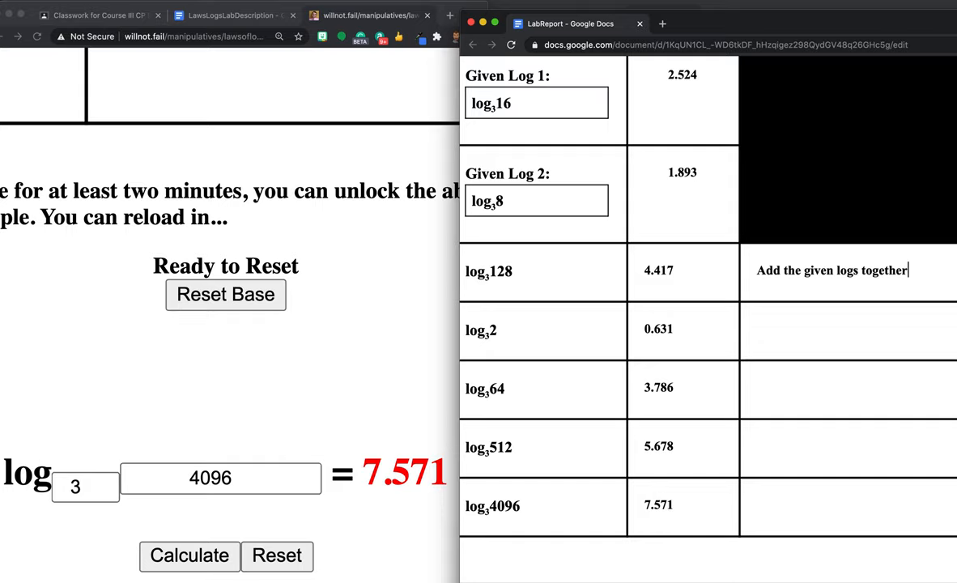
mouse_move(812, 334)
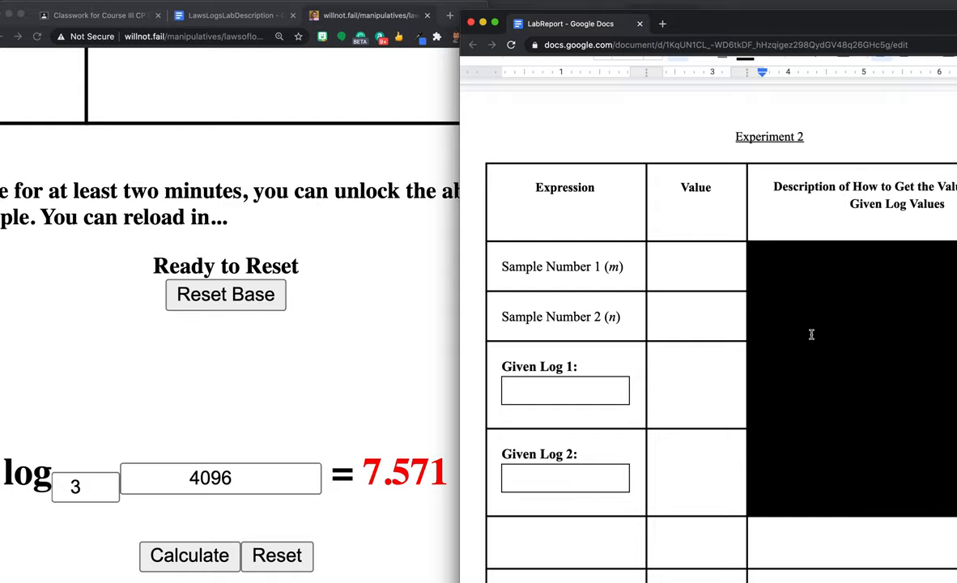
Review the Experiment 1 values, then reset the lab utility's base.
scroll(down, 3)
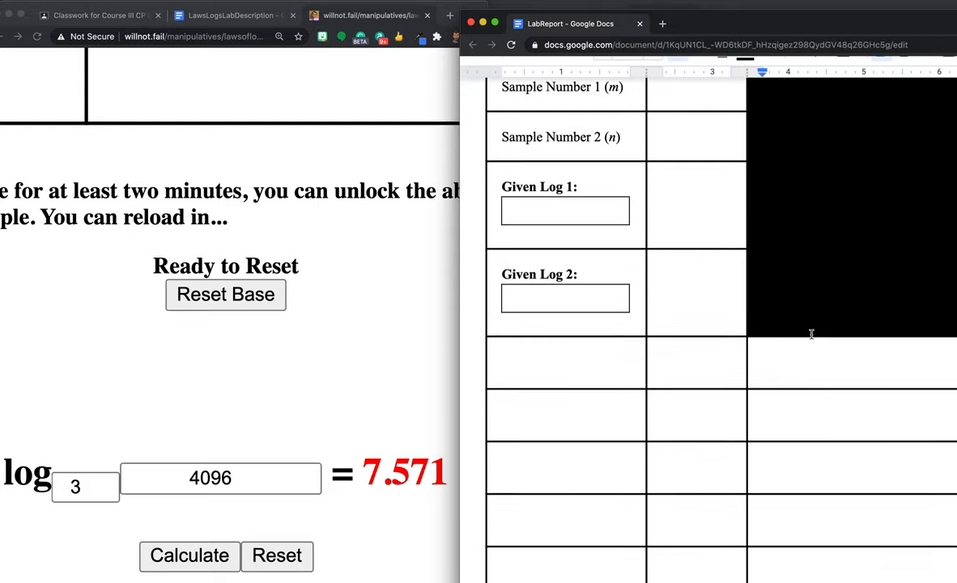
mouse_move(192, 278)
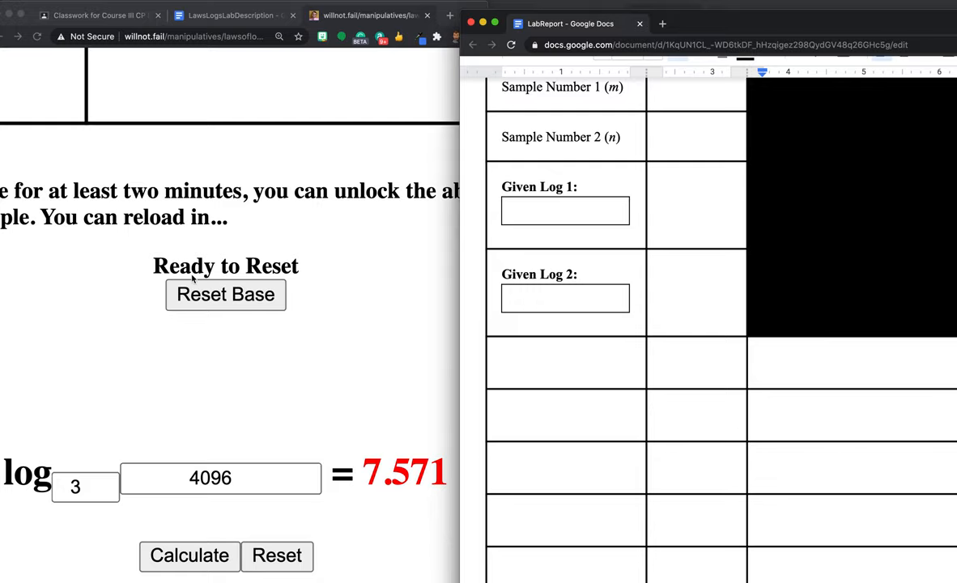
mouse_move(196, 282)
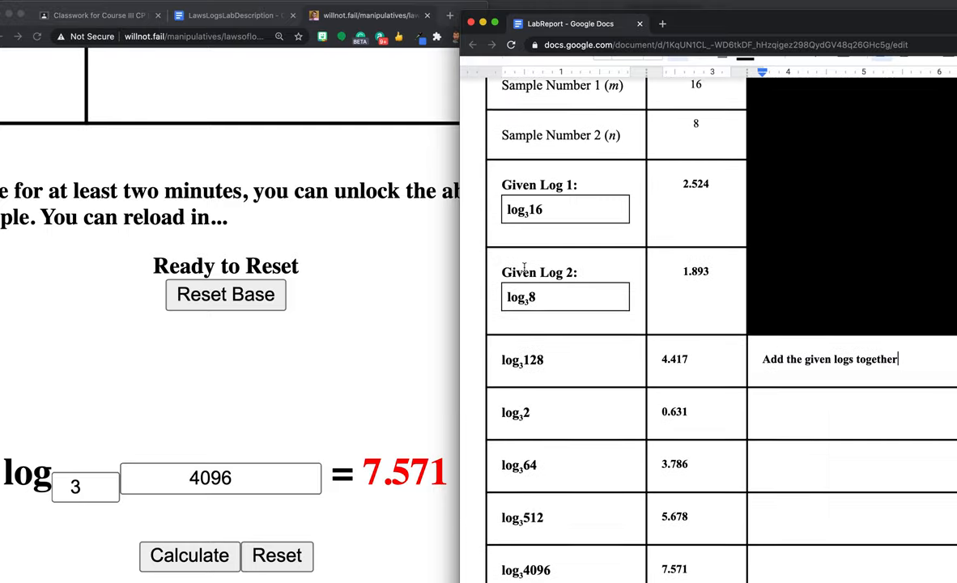
scroll(down, 3)
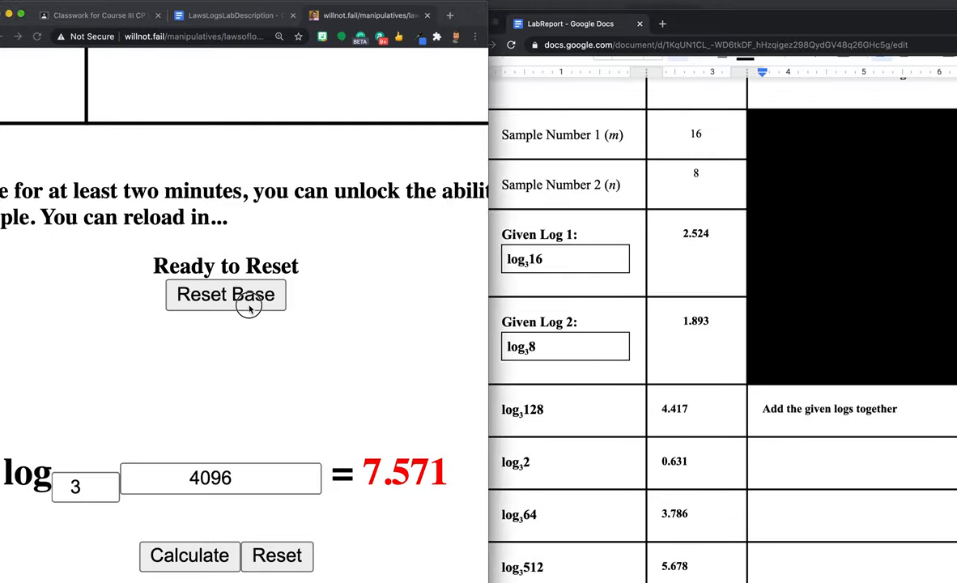
click(226, 295)
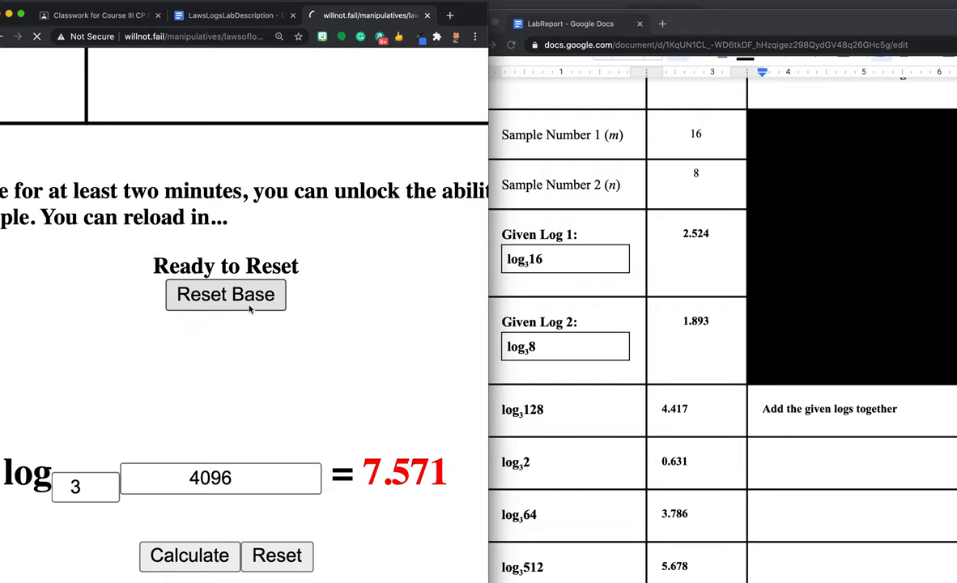
Reset the Lab Utility and open its base list to pick base 6.
click(225, 295)
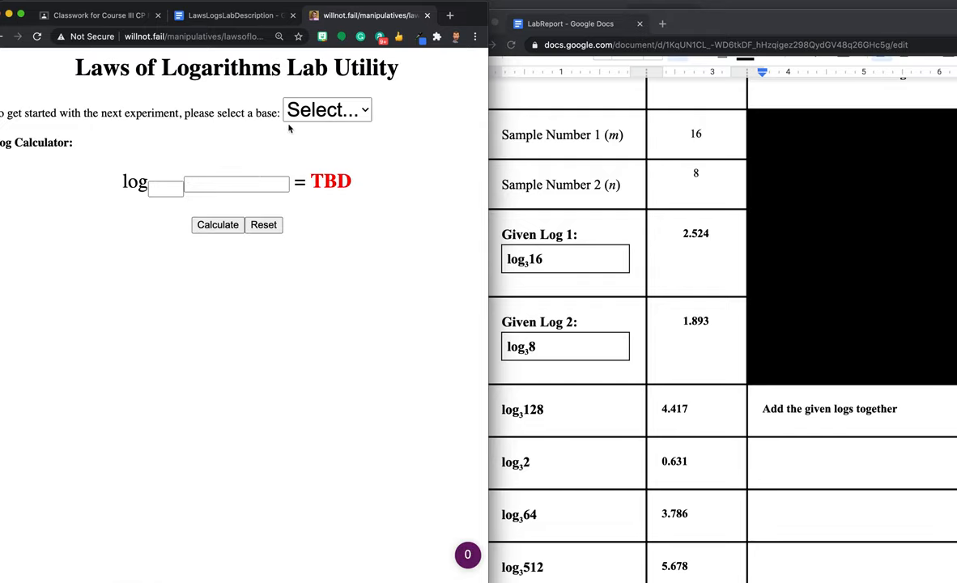
click(328, 109)
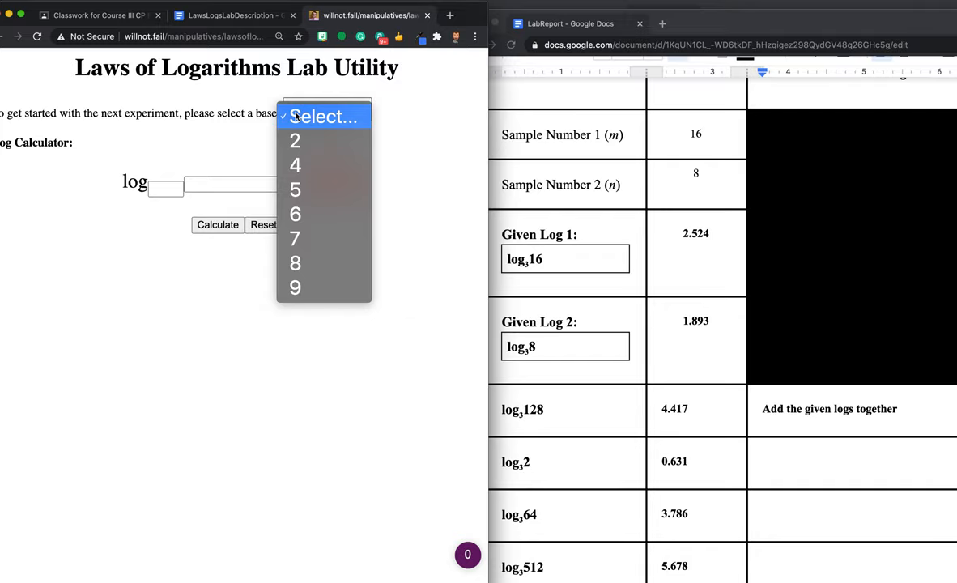
mouse_move(351, 136)
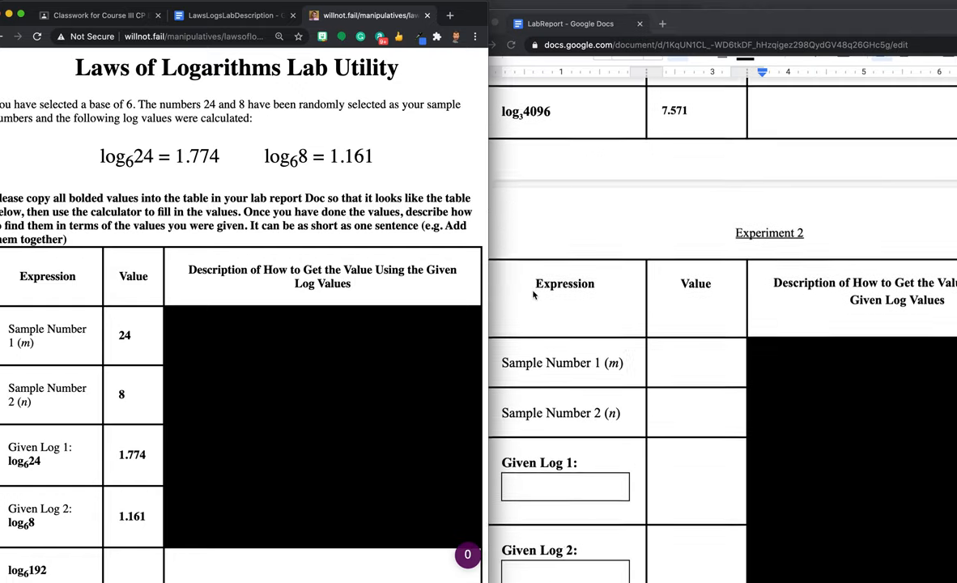
scroll(down, 3)
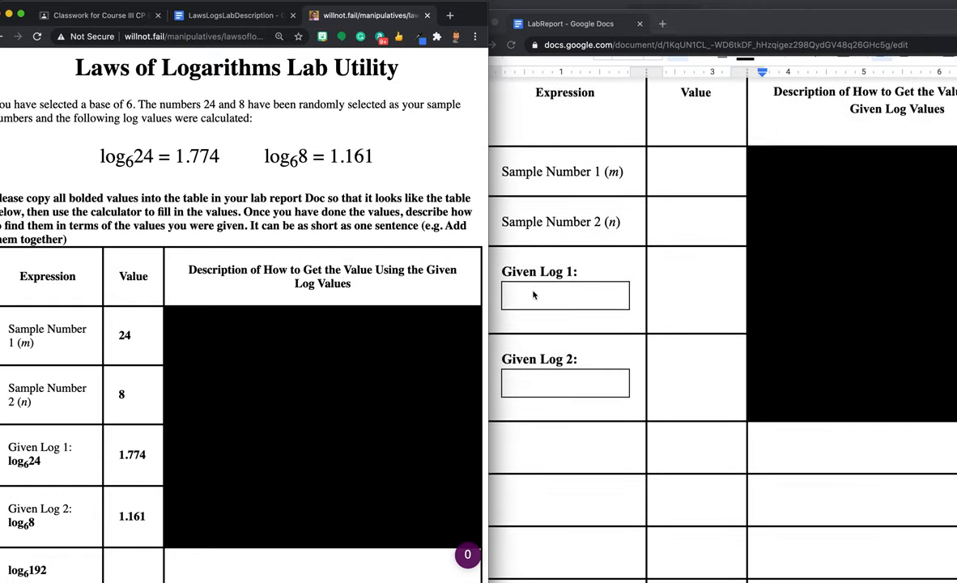
mouse_move(175, 358)
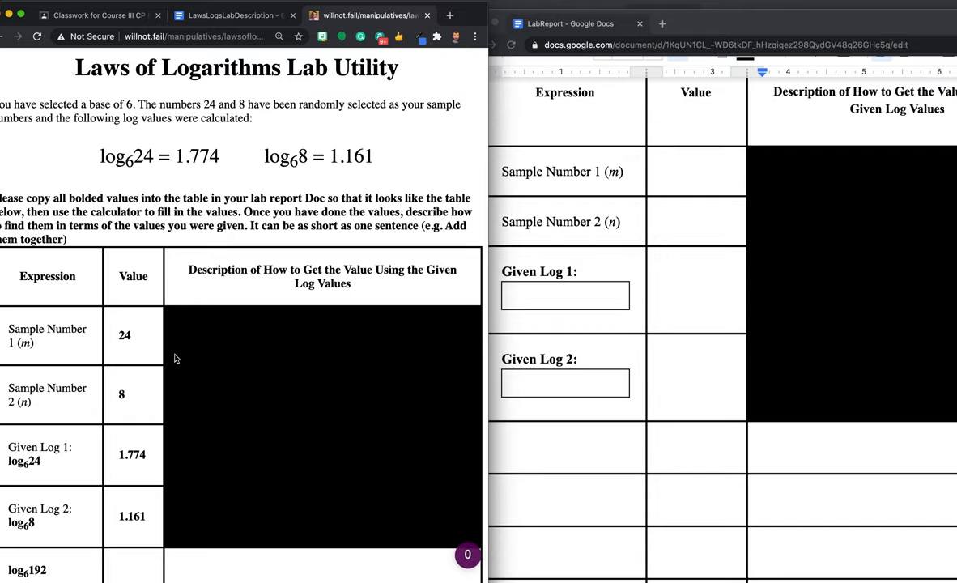
scroll(down, 3)
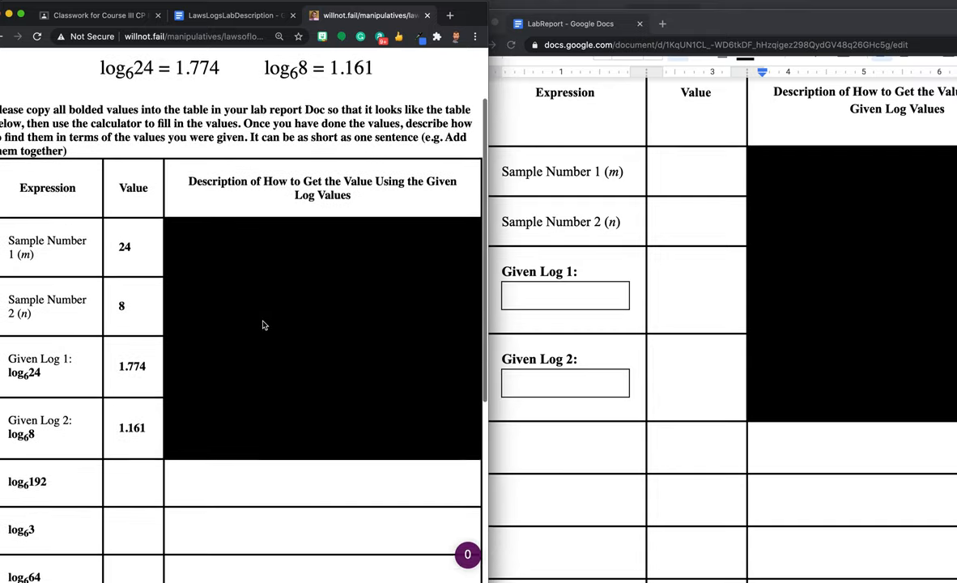
scroll(down, 3)
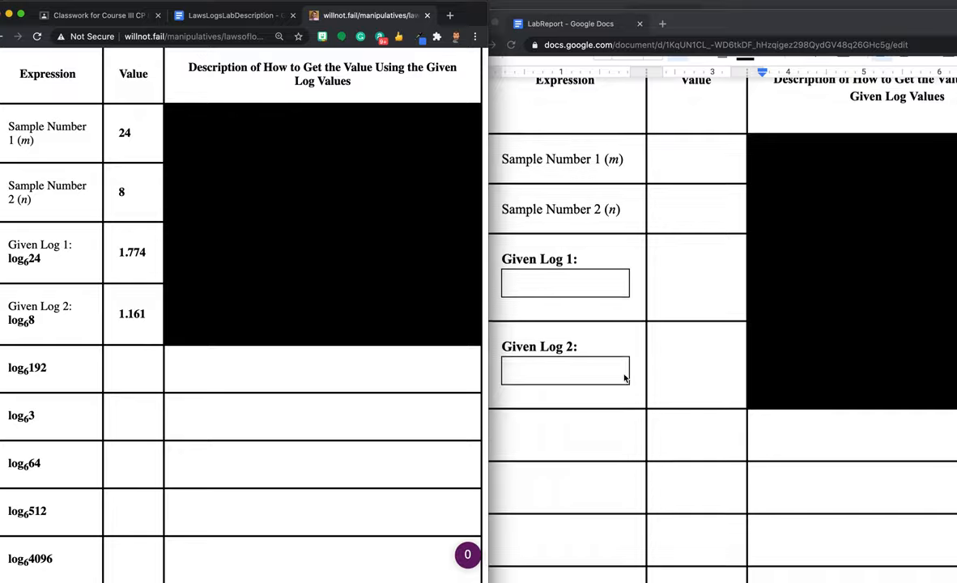
scroll(down, 3)
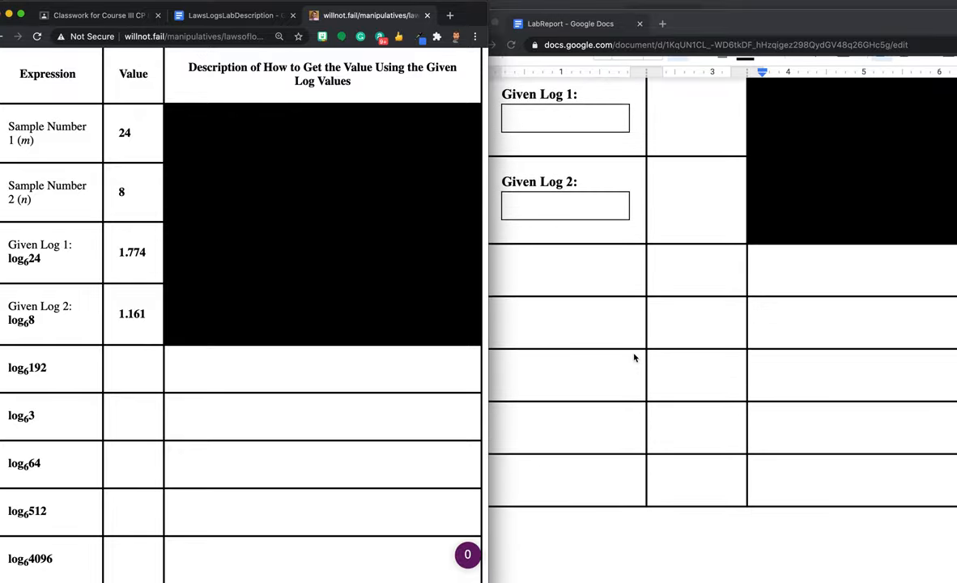
scroll(down, 3)
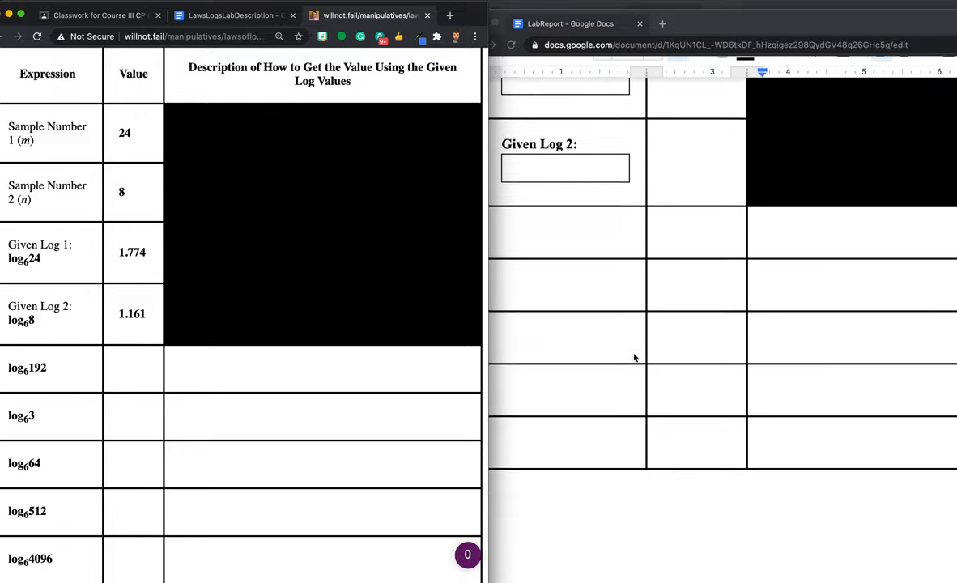
scroll(down, 3)
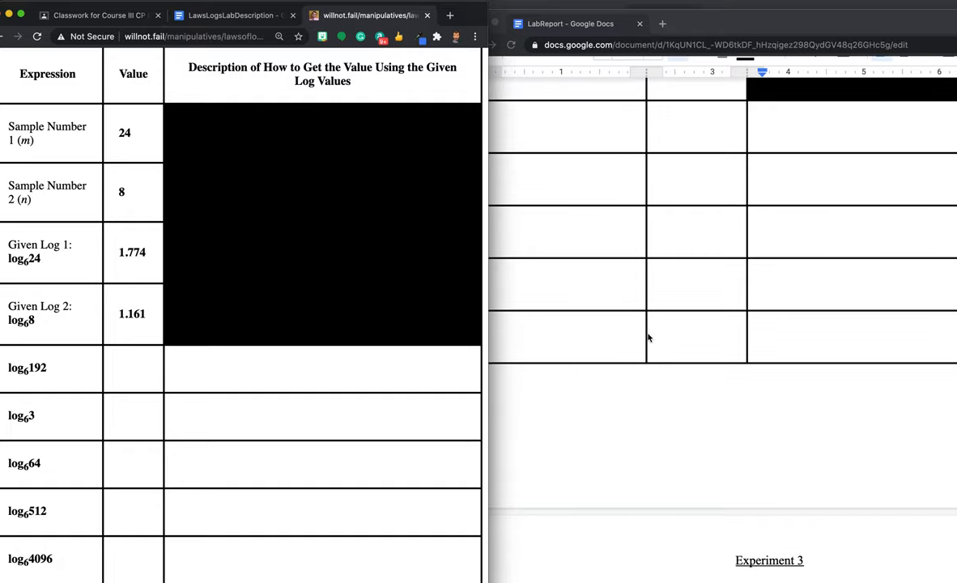
scroll(down, 3)
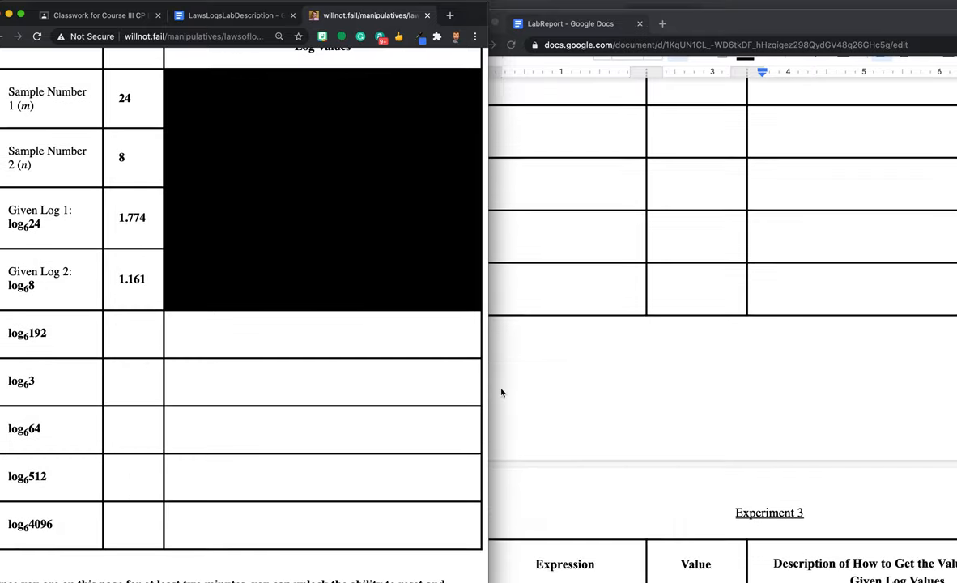
scroll(down, 3)
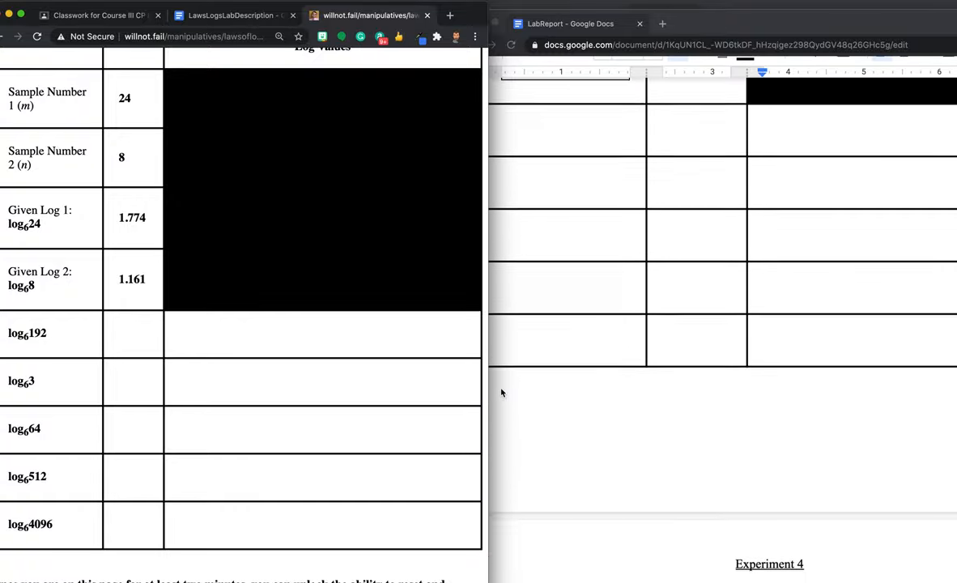
scroll(down, 3)
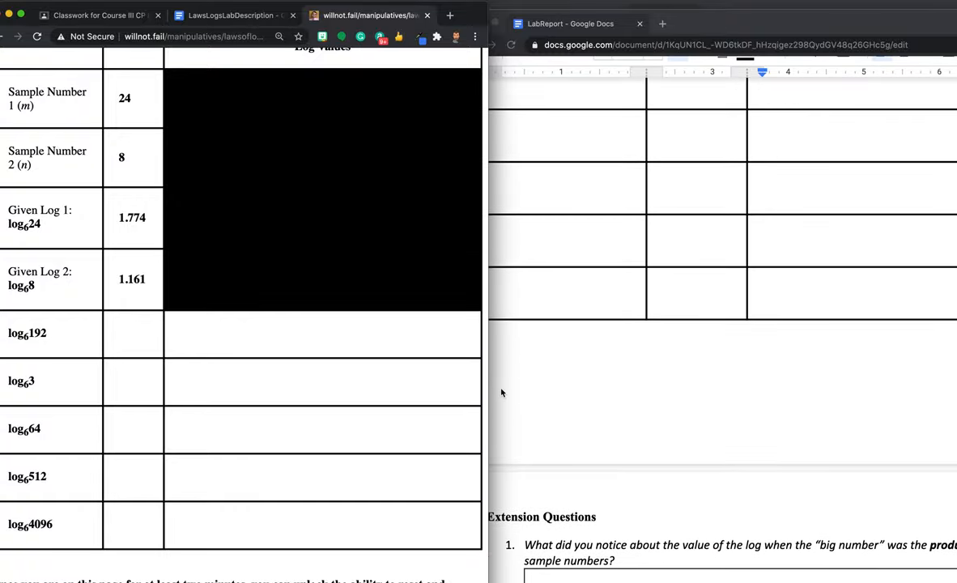
scroll(down, 3)
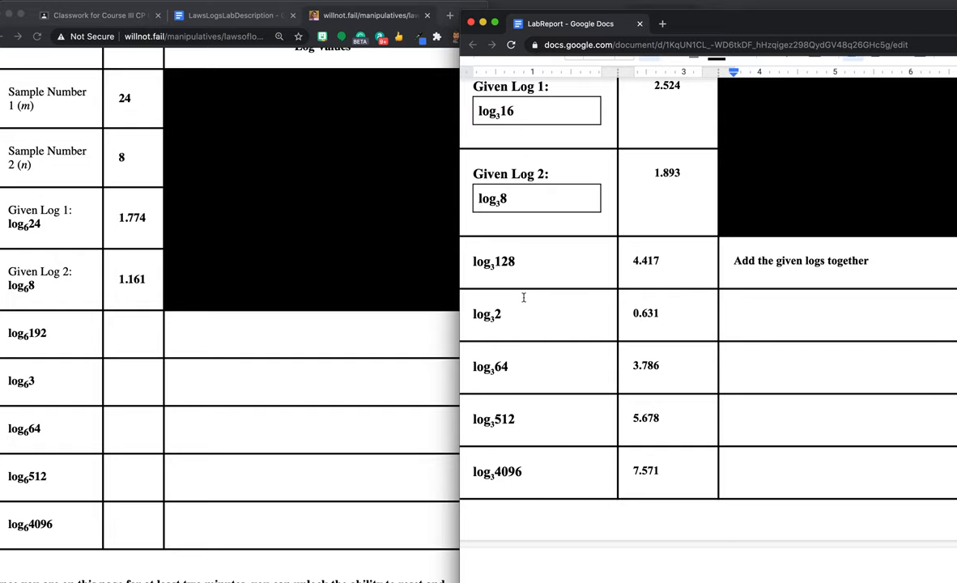
mouse_move(543, 297)
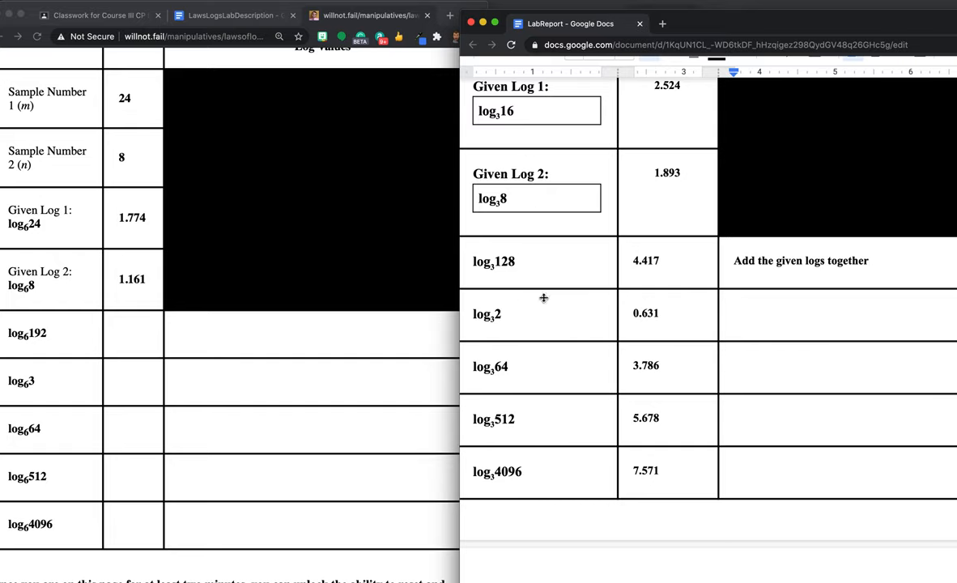
mouse_move(545, 370)
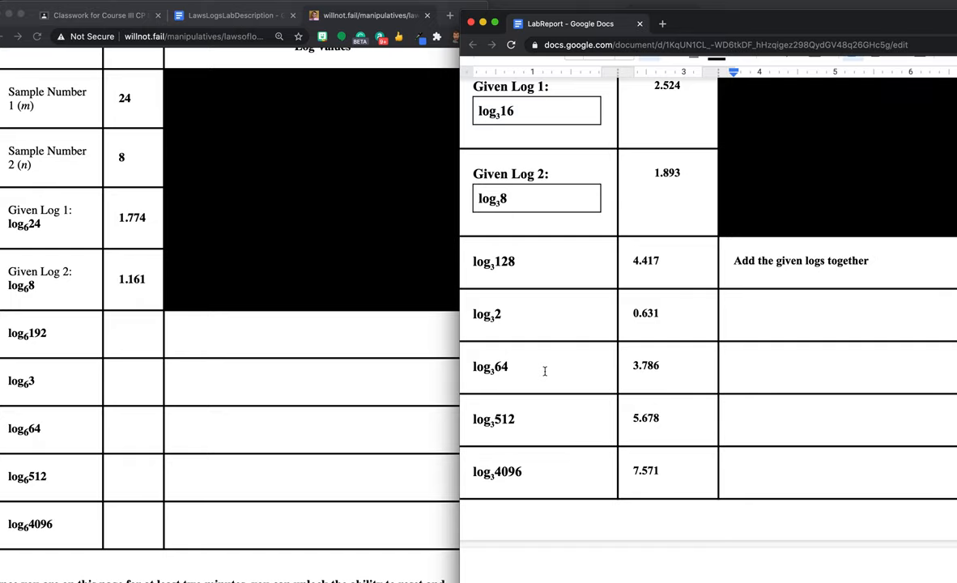